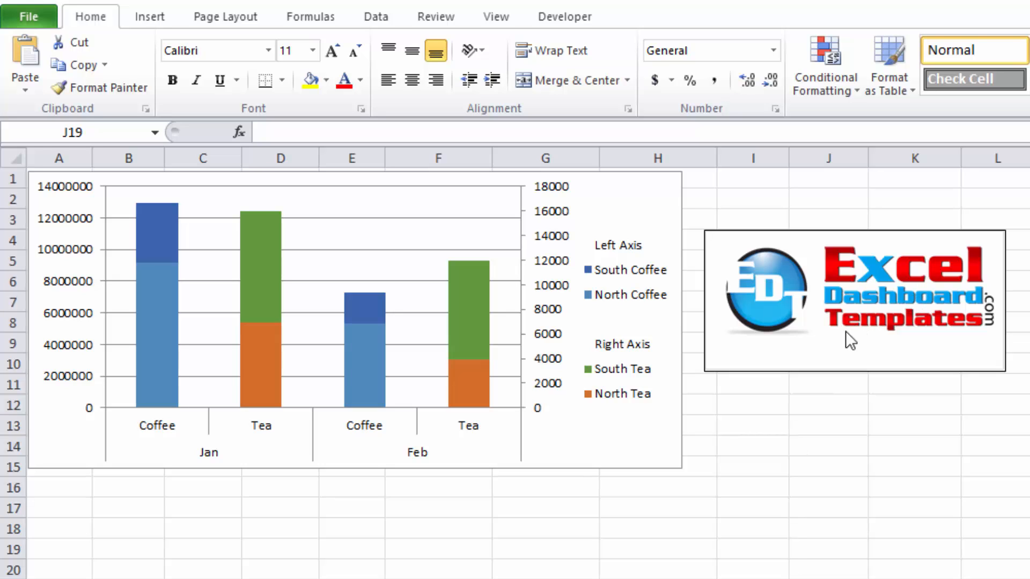
{"action": "mouse_move", "coordinate": [773, 314]}
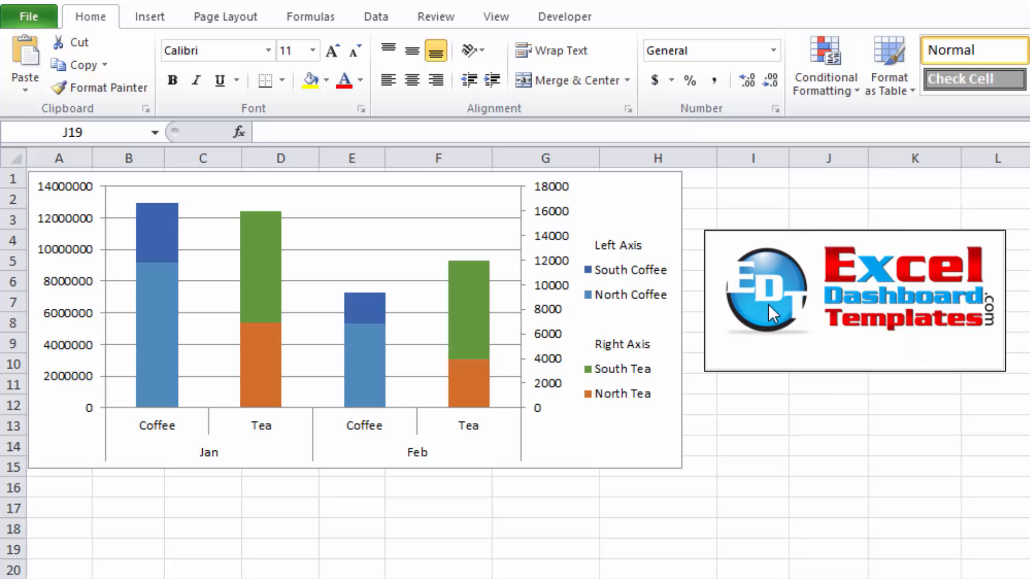
{"action": "mouse_move", "coordinate": [888, 331]}
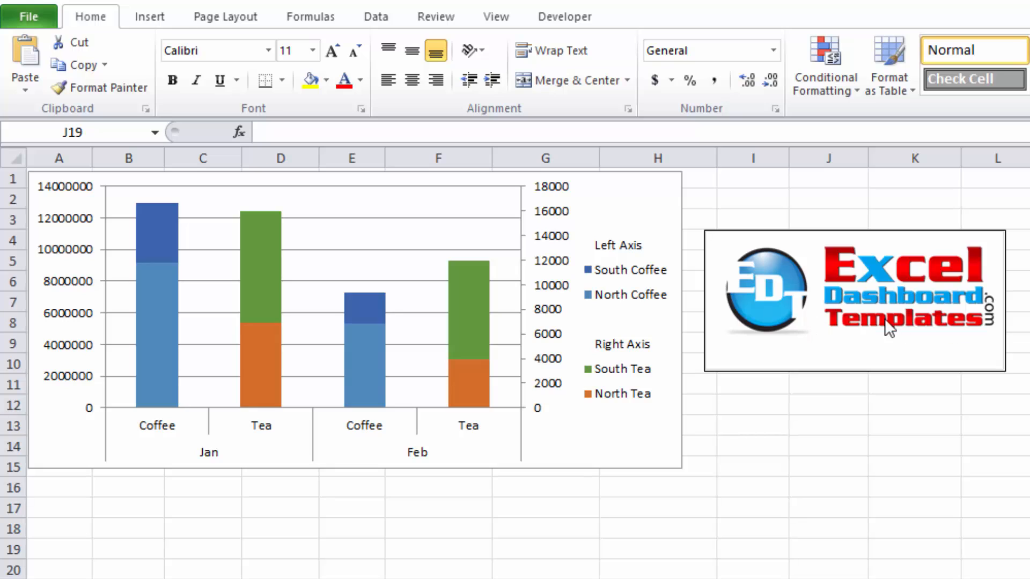
{"action": "mouse_move", "coordinate": [924, 352]}
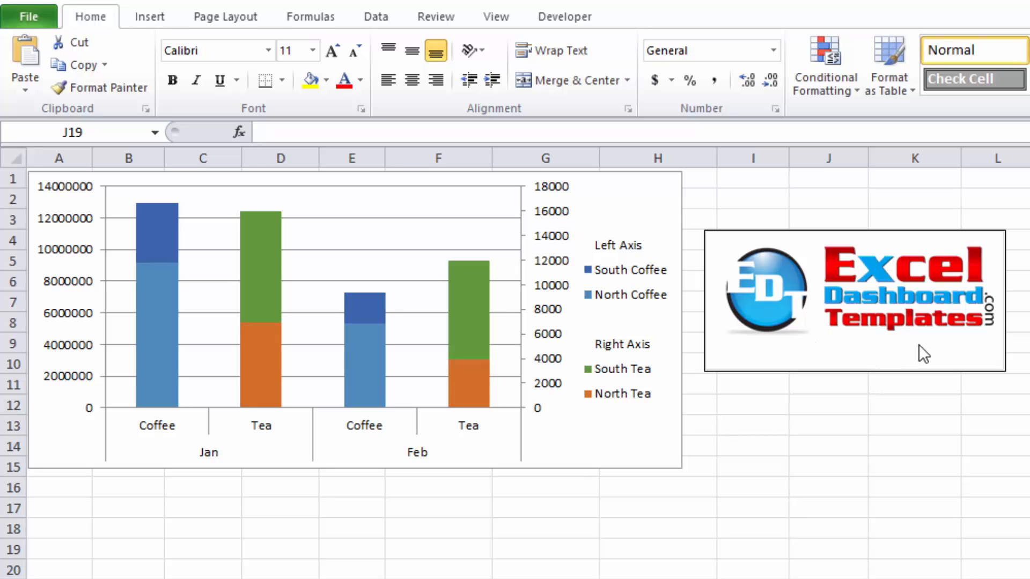
{"action": "mouse_move", "coordinate": [990, 286]}
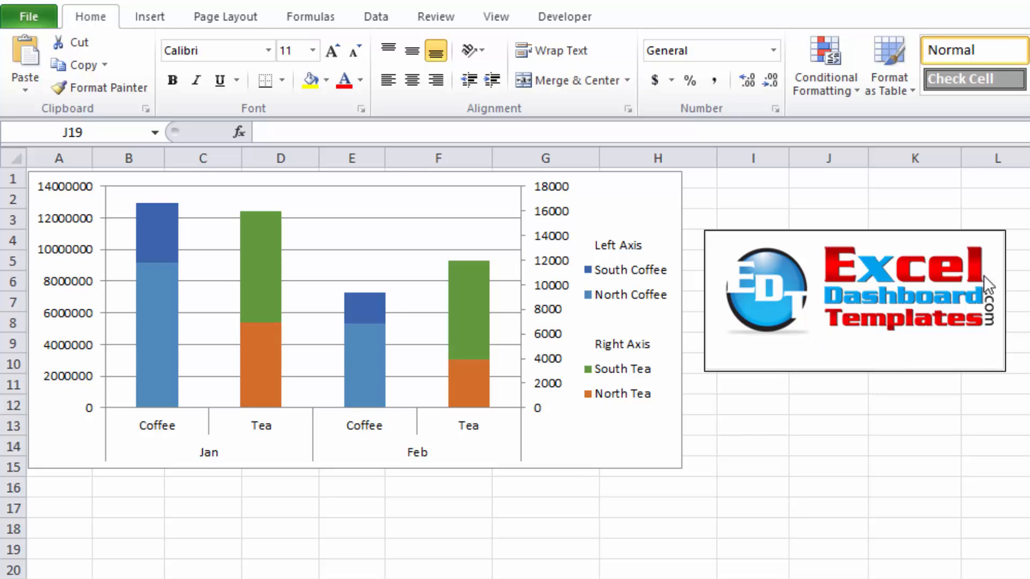
{"action": "mouse_move", "coordinate": [780, 429]}
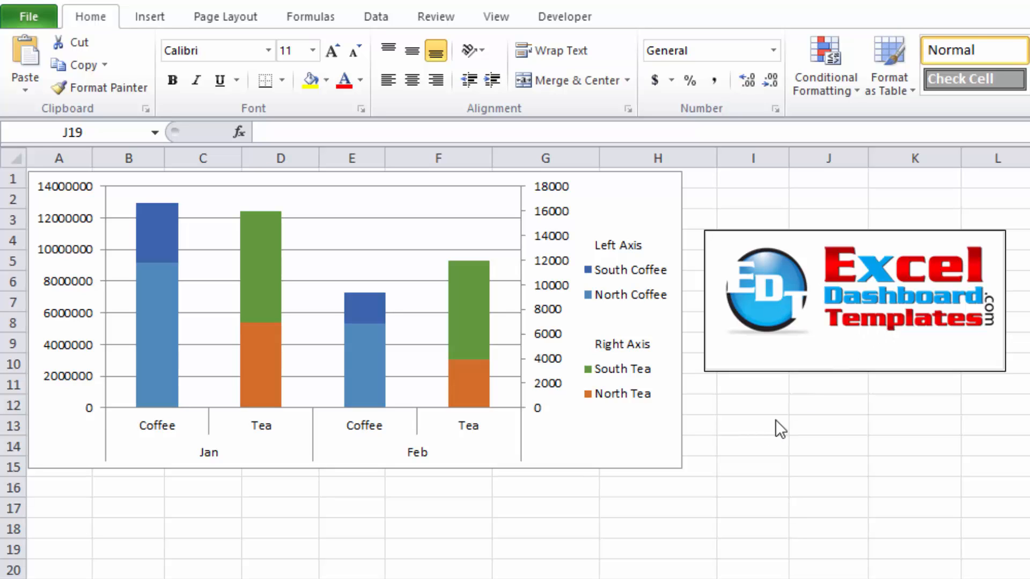
{"action": "mouse_move", "coordinate": [638, 386]}
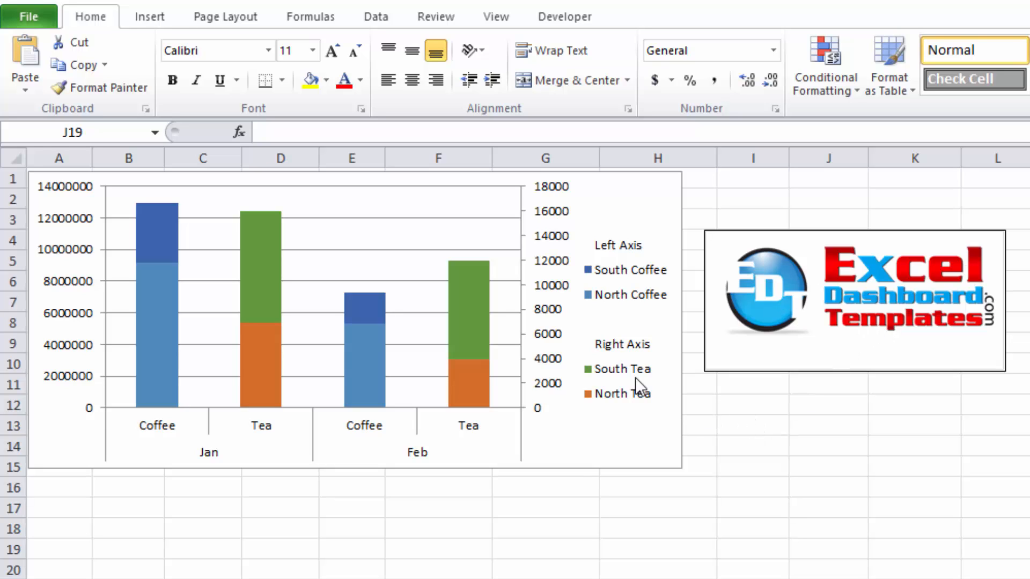
{"action": "mouse_move", "coordinate": [657, 416]}
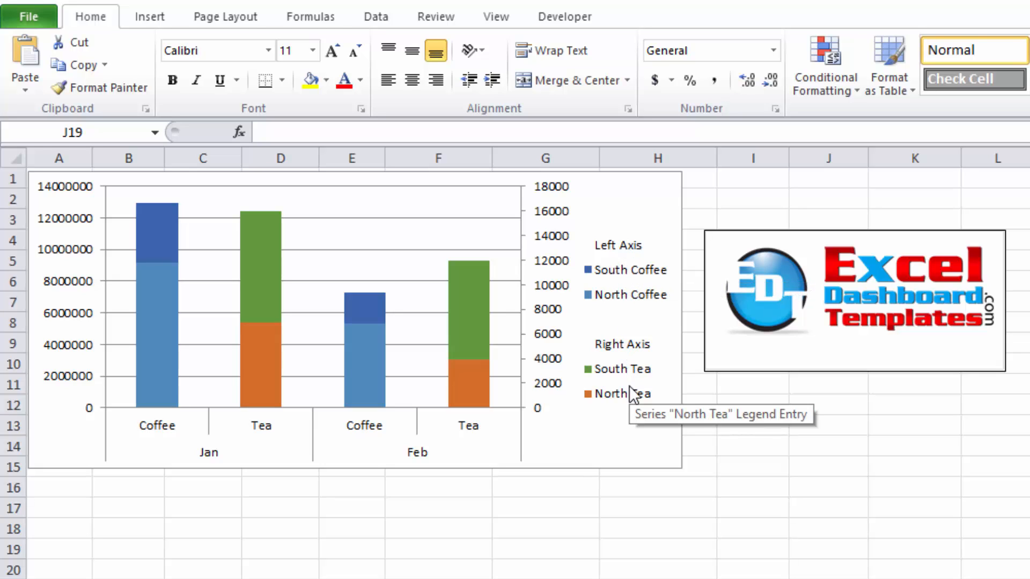
{"action": "mouse_move", "coordinate": [485, 386]}
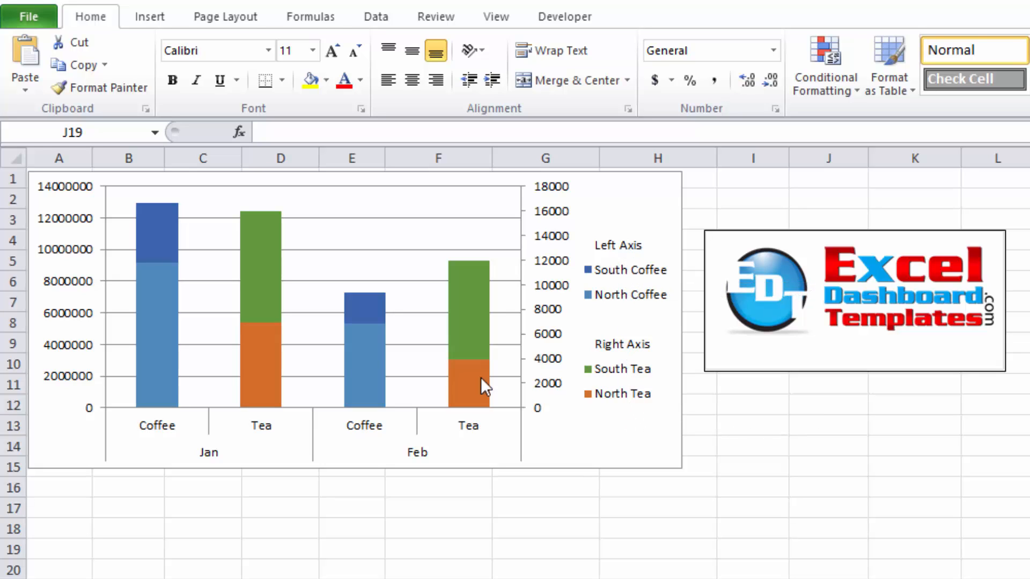
{"action": "mouse_move", "coordinate": [163, 255]}
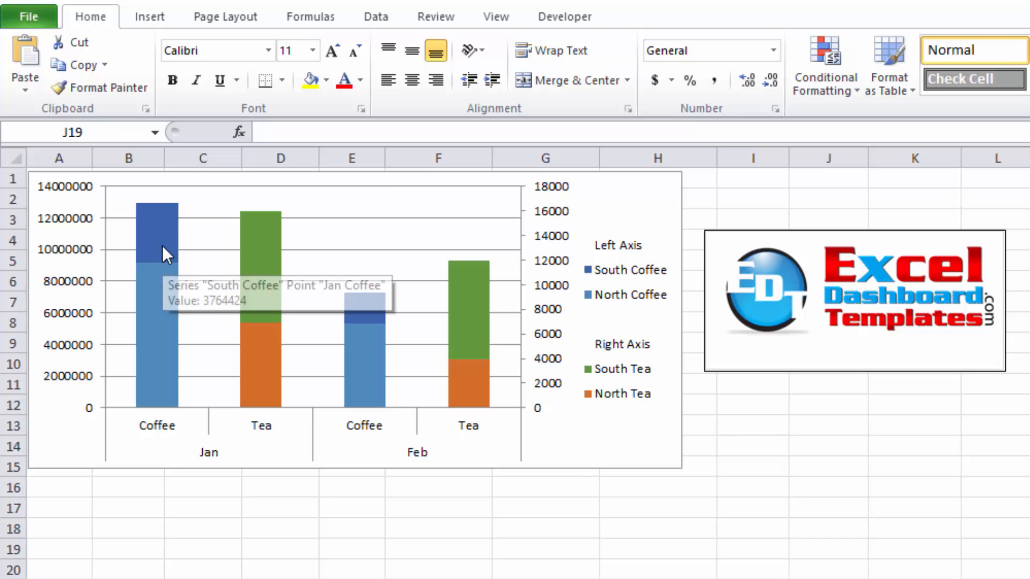
{"action": "mouse_move", "coordinate": [72, 260]}
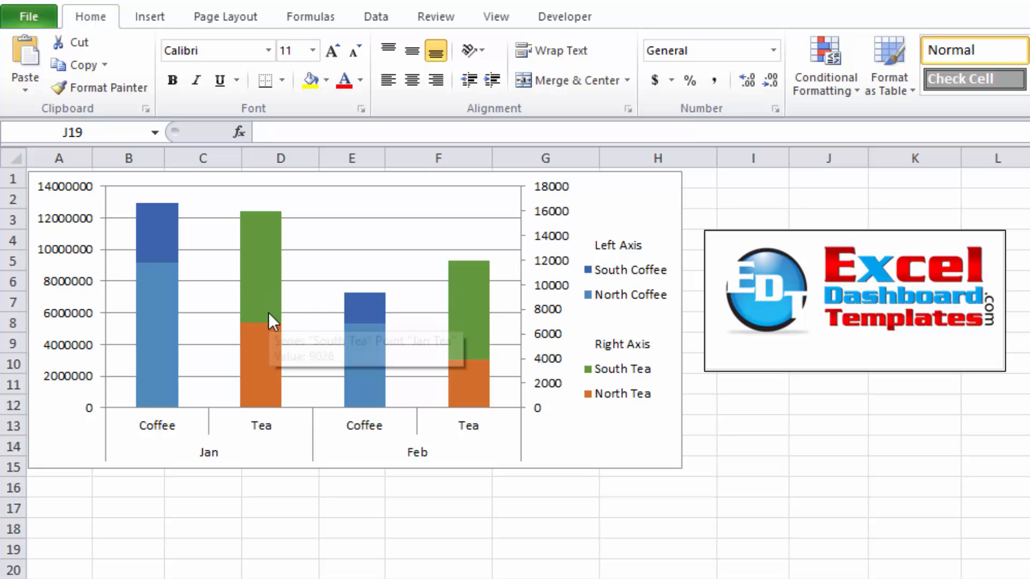
{"action": "mouse_move", "coordinate": [538, 327]}
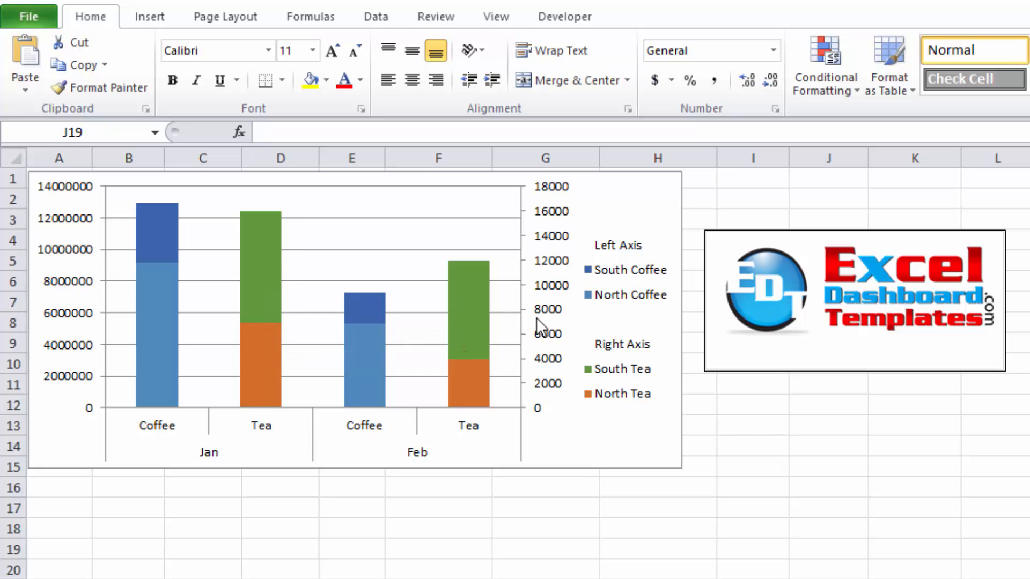
{"action": "mouse_move", "coordinate": [610, 261]}
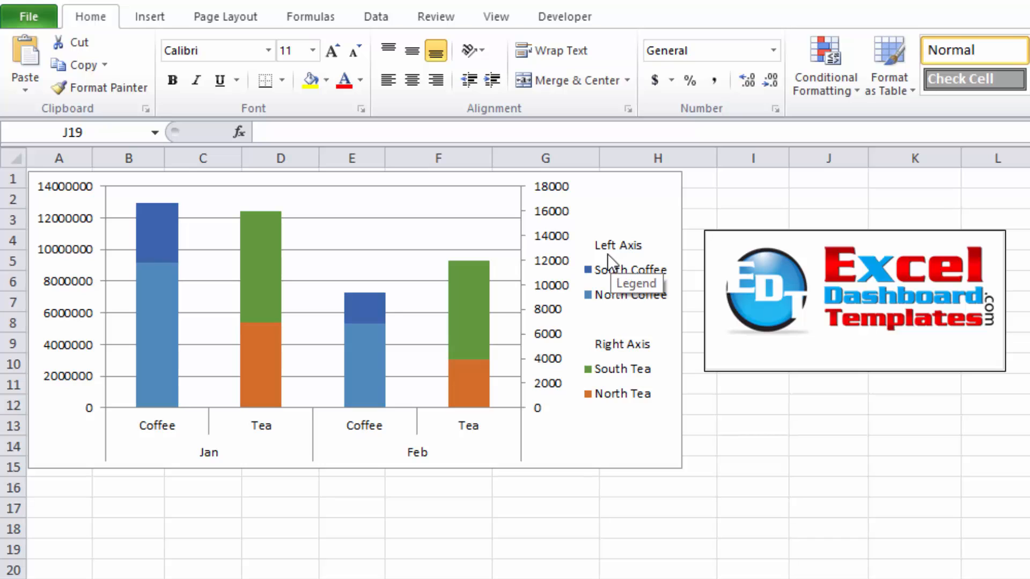
{"action": "mouse_move", "coordinate": [603, 353]}
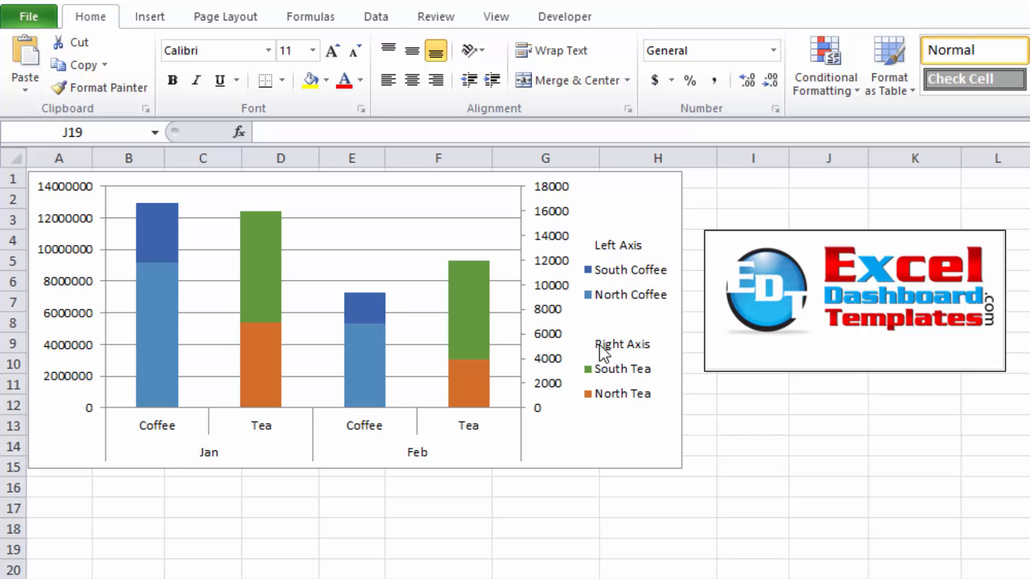
{"action": "mouse_move", "coordinate": [630, 330]}
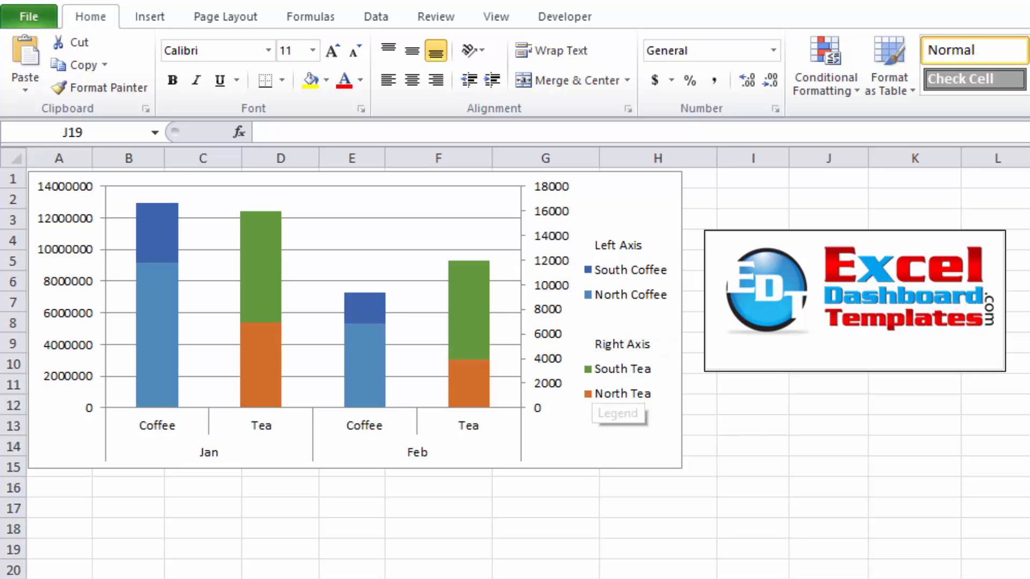
Select the starting four-series chart and bring up its Chart Tools Design options
{"action": "left_click", "coordinate": [828, 549]}
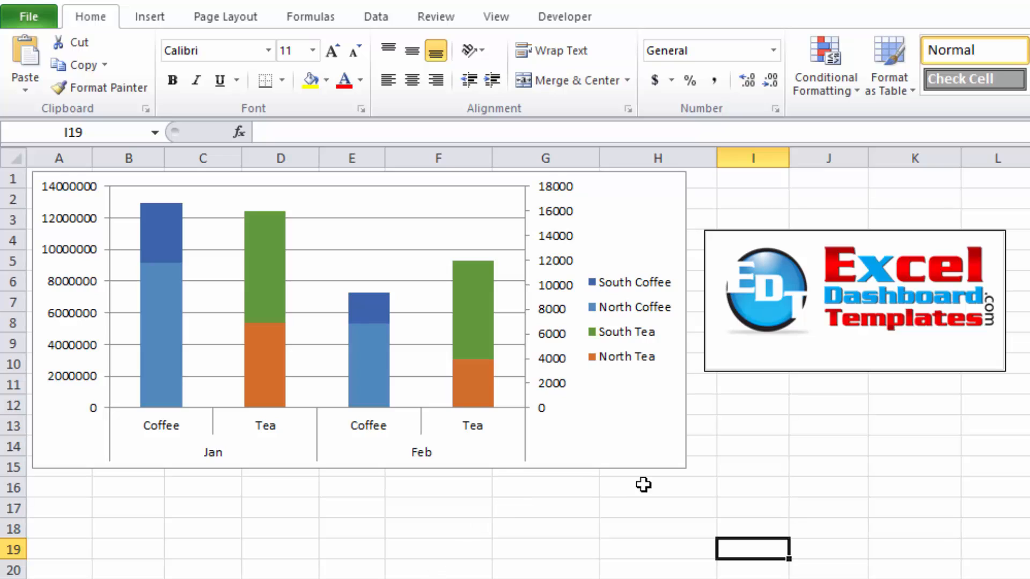
{"action": "mouse_move", "coordinate": [561, 453]}
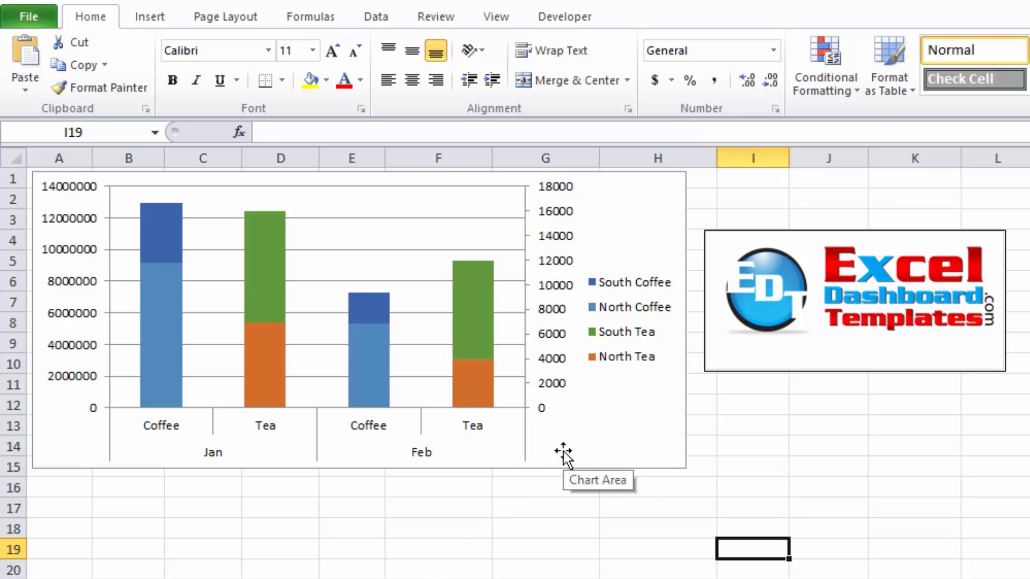
{"action": "mouse_move", "coordinate": [584, 426]}
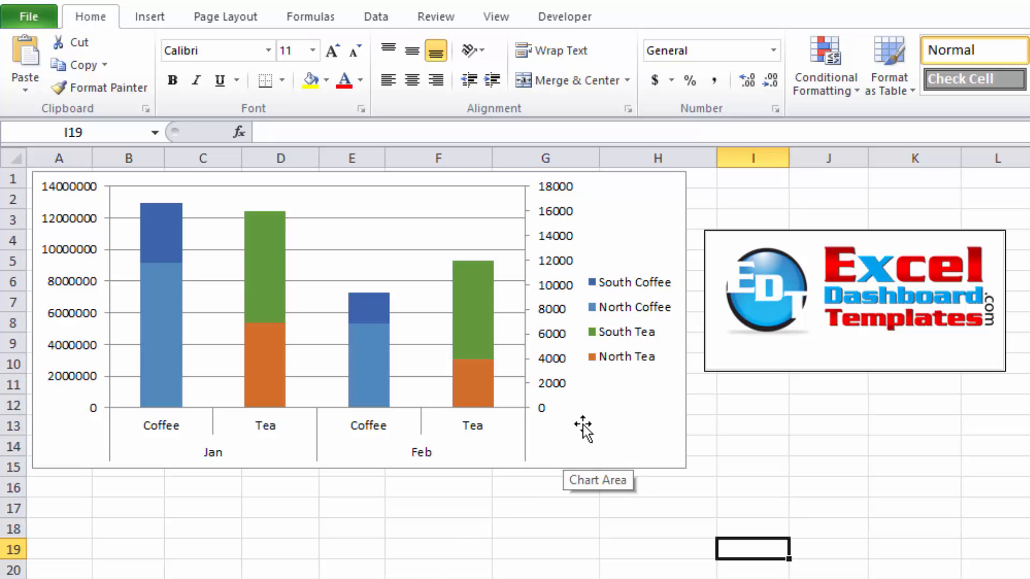
{"action": "mouse_move", "coordinate": [577, 427]}
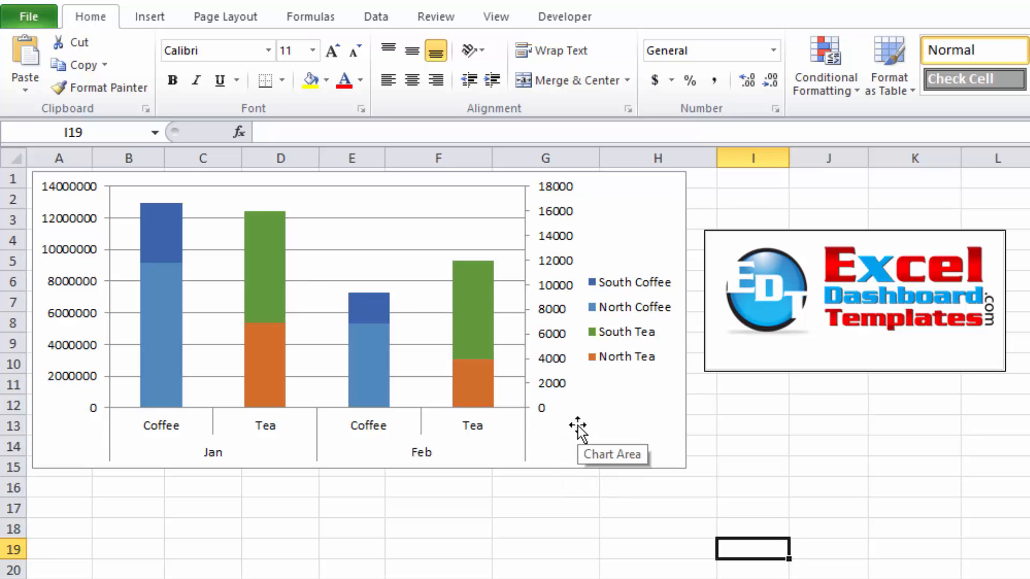
{"action": "left_click", "coordinate": [578, 424]}
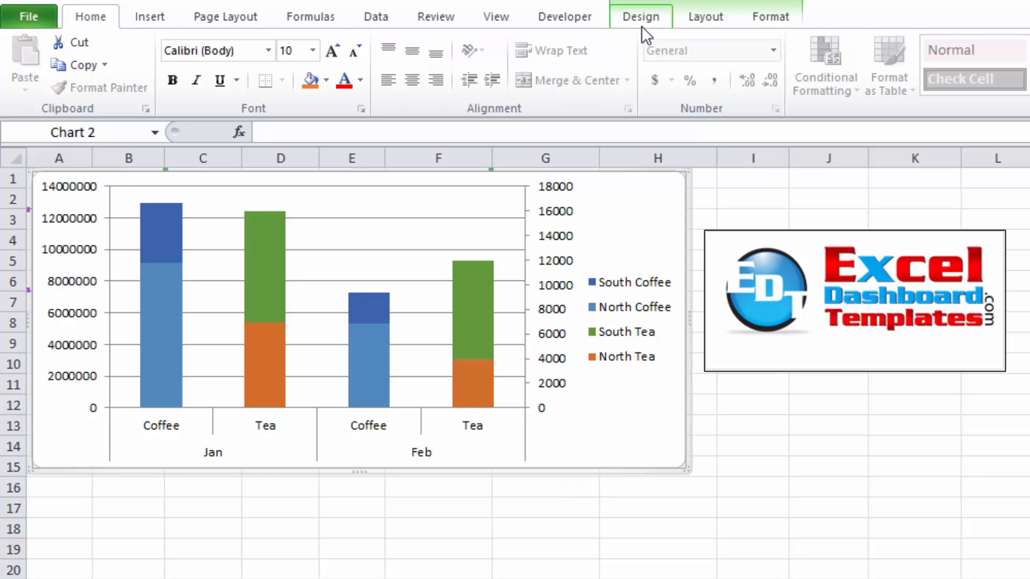
{"action": "left_click", "coordinate": [640, 17]}
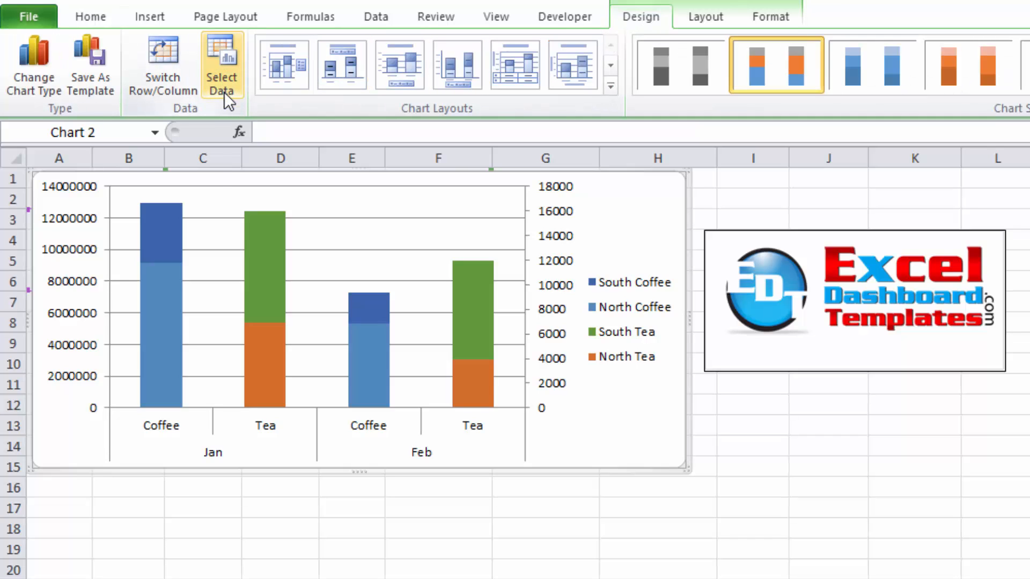
In Select Data Source, add a new series named 'Left Axis' with value 0
{"action": "left_click", "coordinate": [222, 66]}
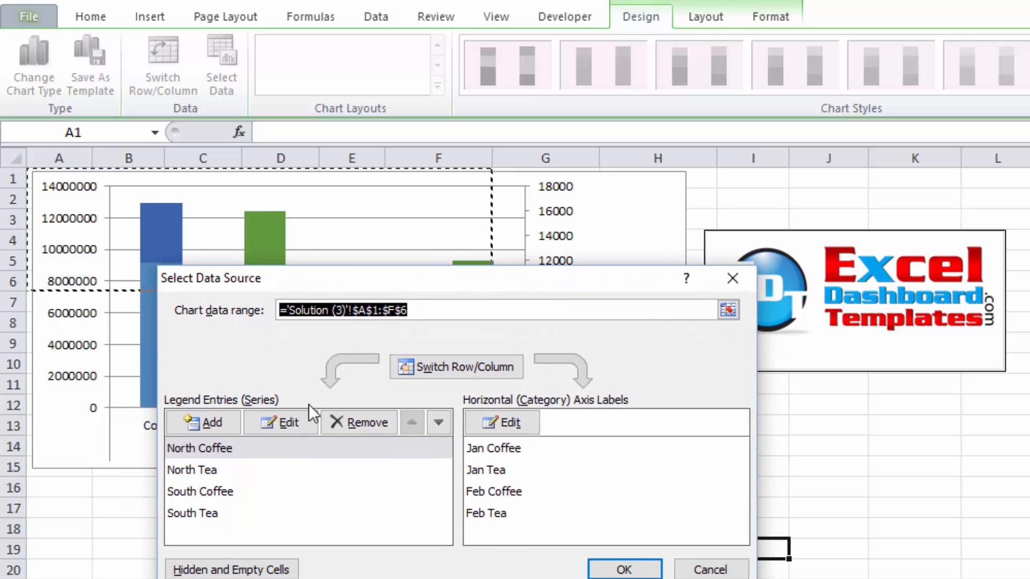
{"action": "mouse_move", "coordinate": [247, 361]}
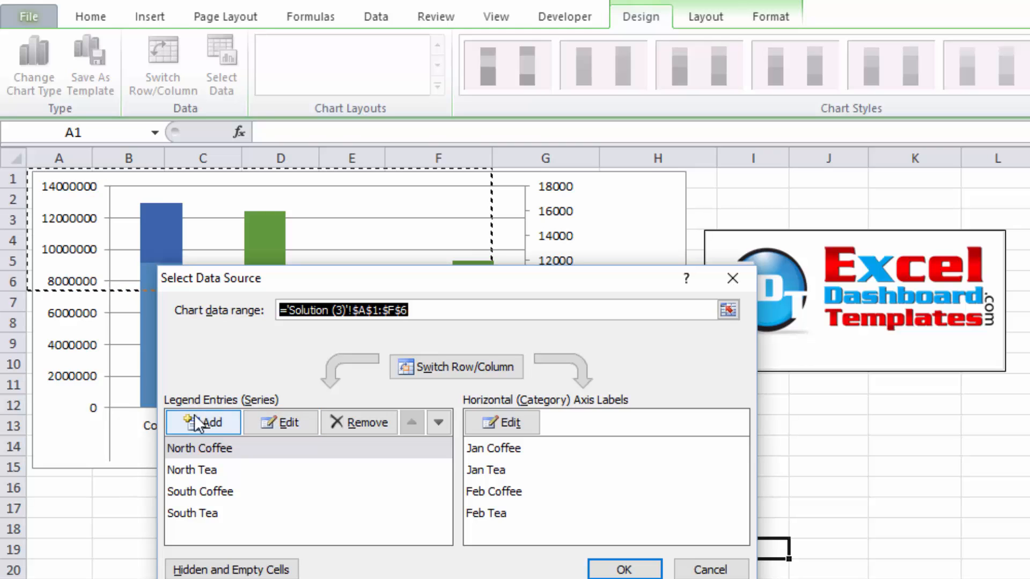
{"action": "left_click", "coordinate": [203, 422]}
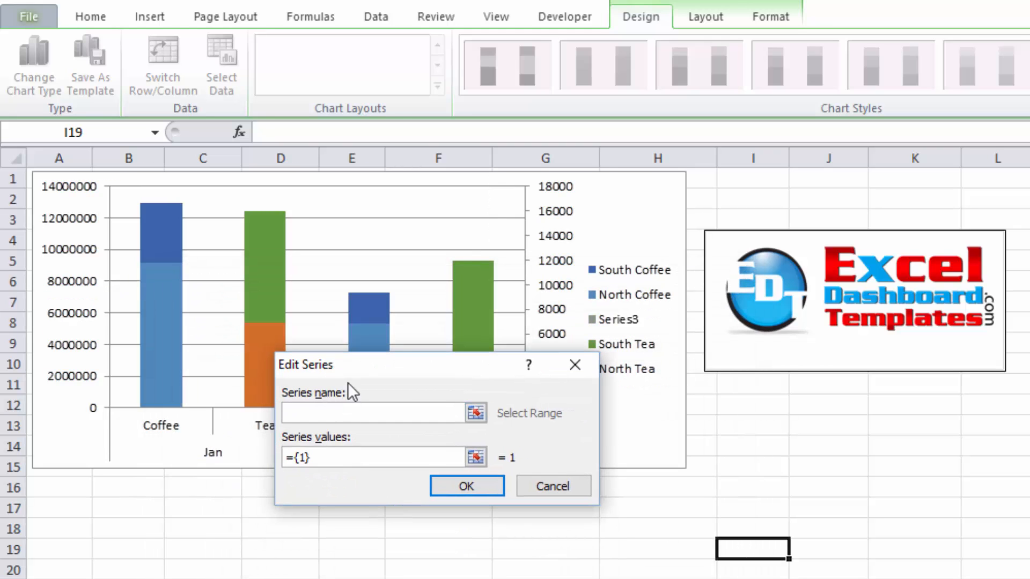
{"action": "type", "text": "Left"}
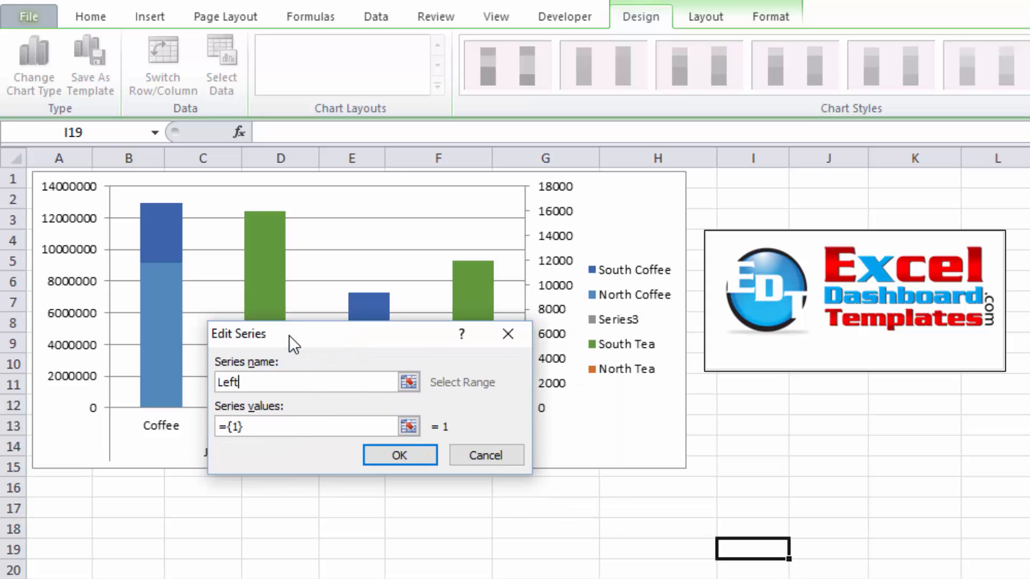
{"action": "type", "text": "Axis"}
{"action": "left_click", "coordinate": [305, 426]}
{"action": "type", "text": "0"}
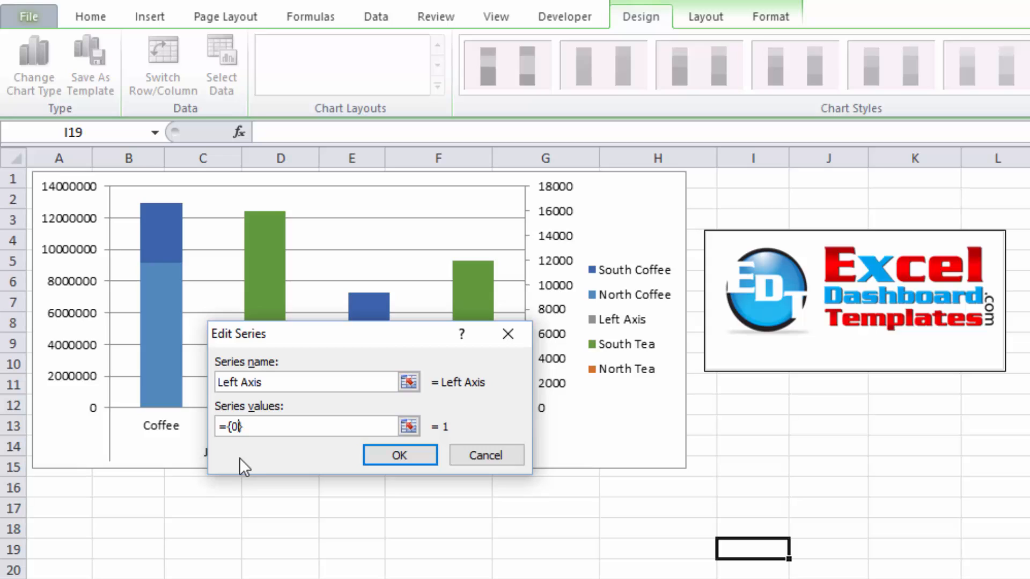
{"action": "mouse_move", "coordinate": [191, 375]}
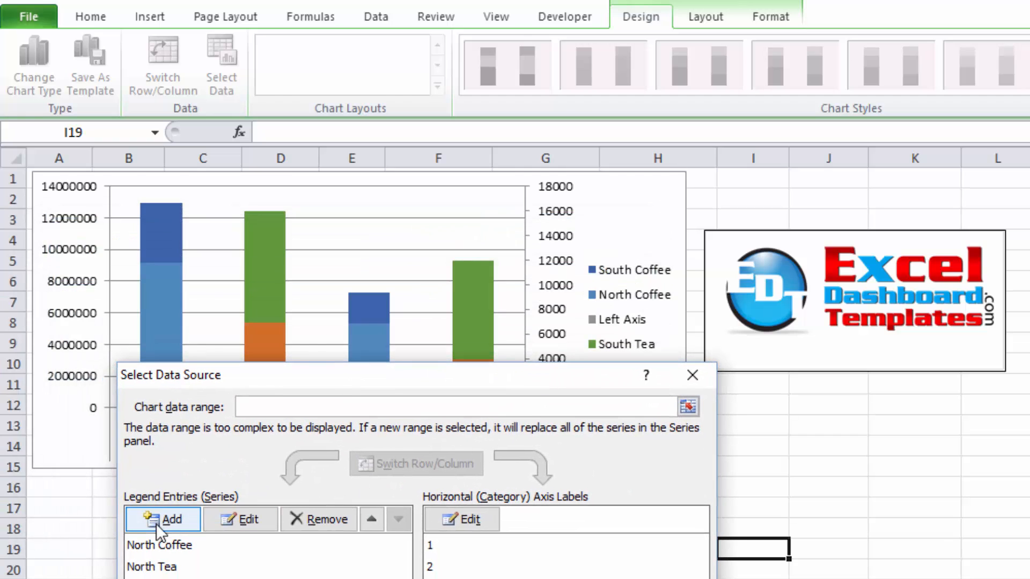
Add a second series named 'Right Axis' with values ={1} and confirm it
{"action": "left_click", "coordinate": [163, 519]}
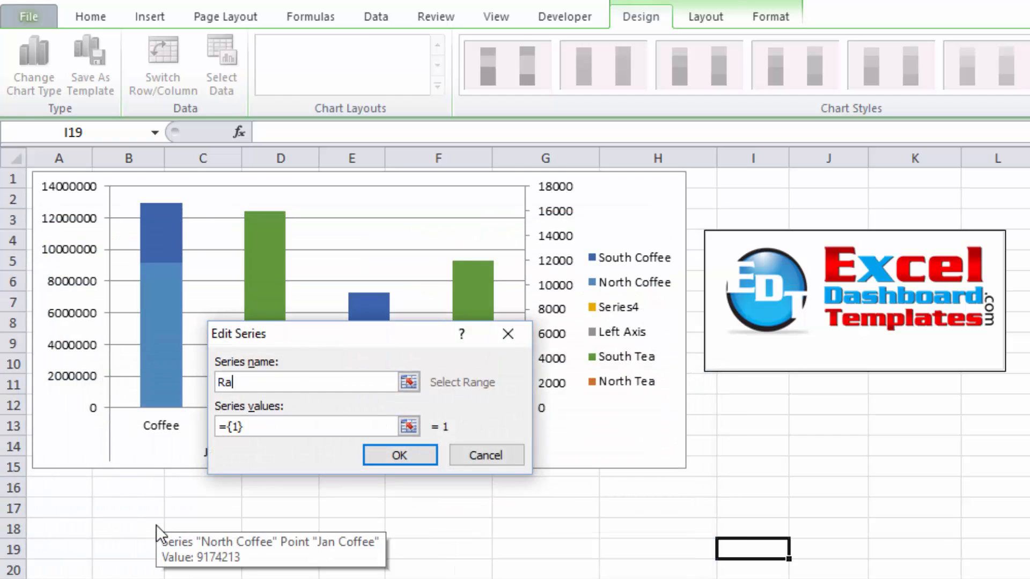
{"action": "type", "text": "ight Axis"}
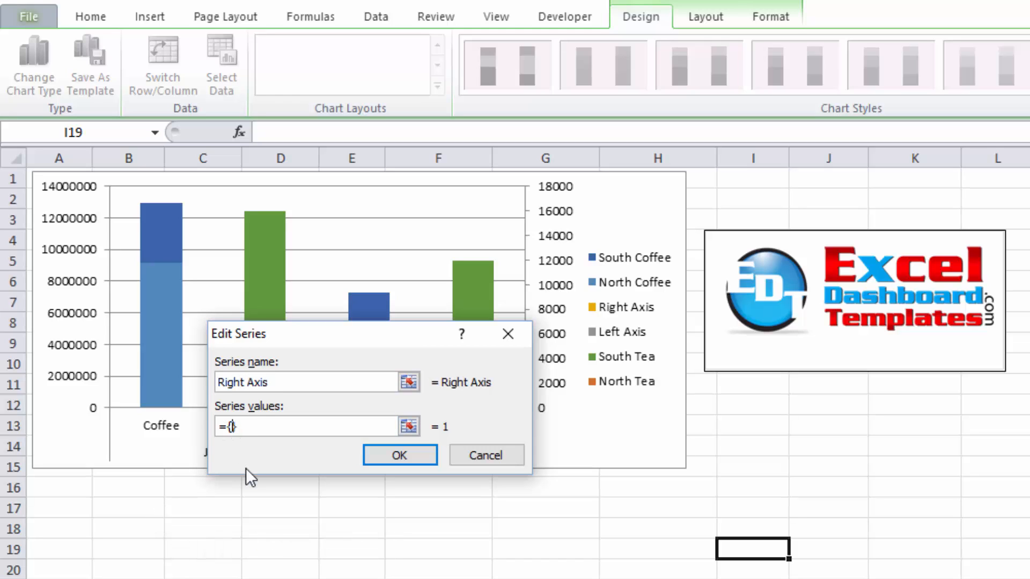
{"action": "left_click", "coordinate": [399, 454]}
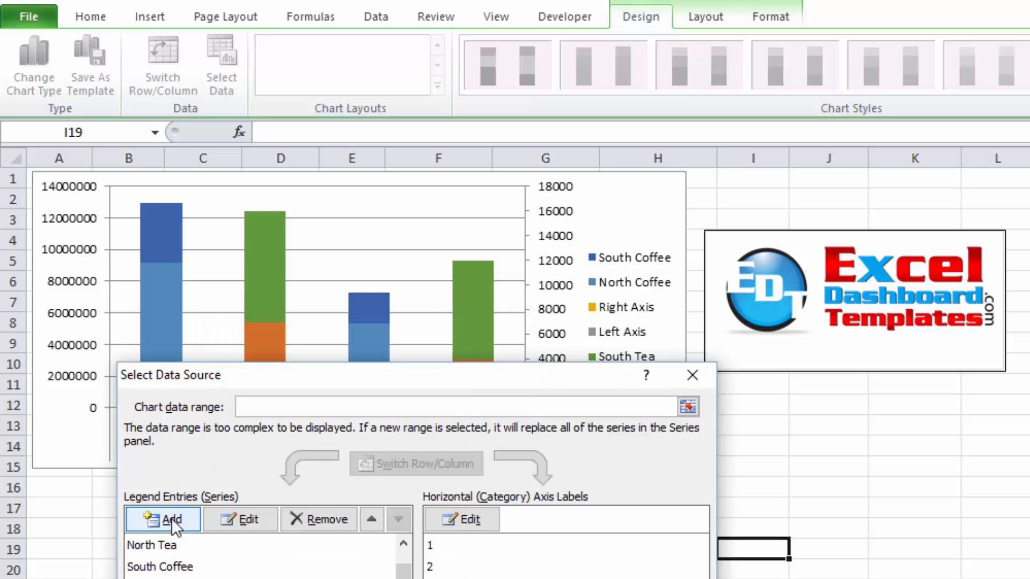
Add an unnamed spacer series with values ={0} and confirm it
{"action": "left_click", "coordinate": [163, 519]}
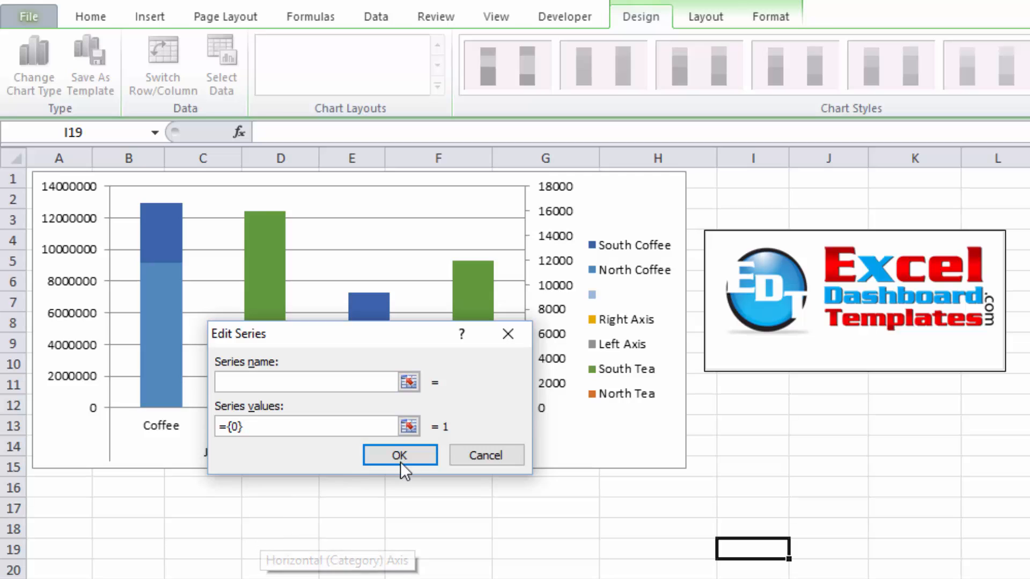
{"action": "left_click", "coordinate": [399, 455]}
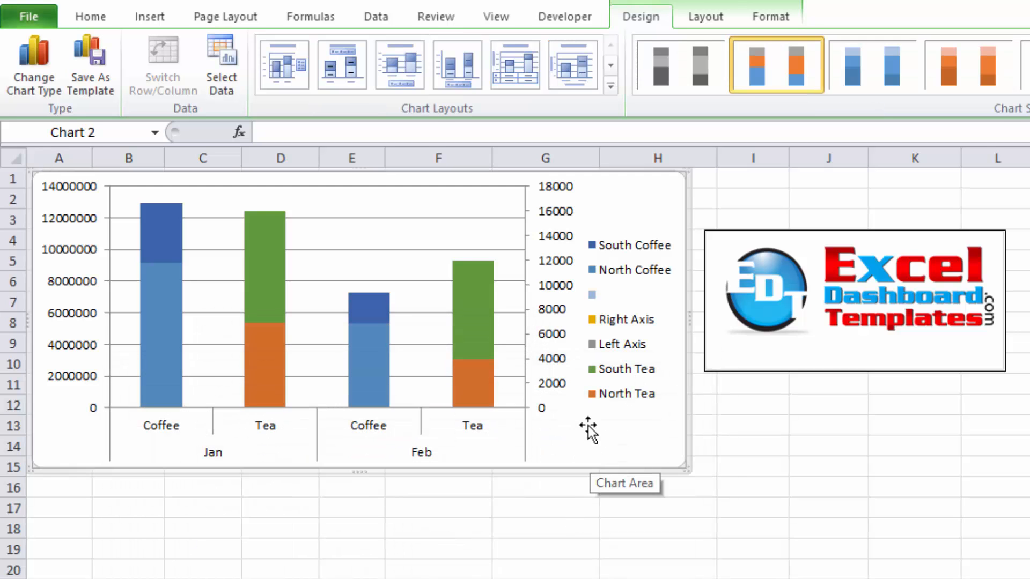
{"action": "mouse_move", "coordinate": [621, 302]}
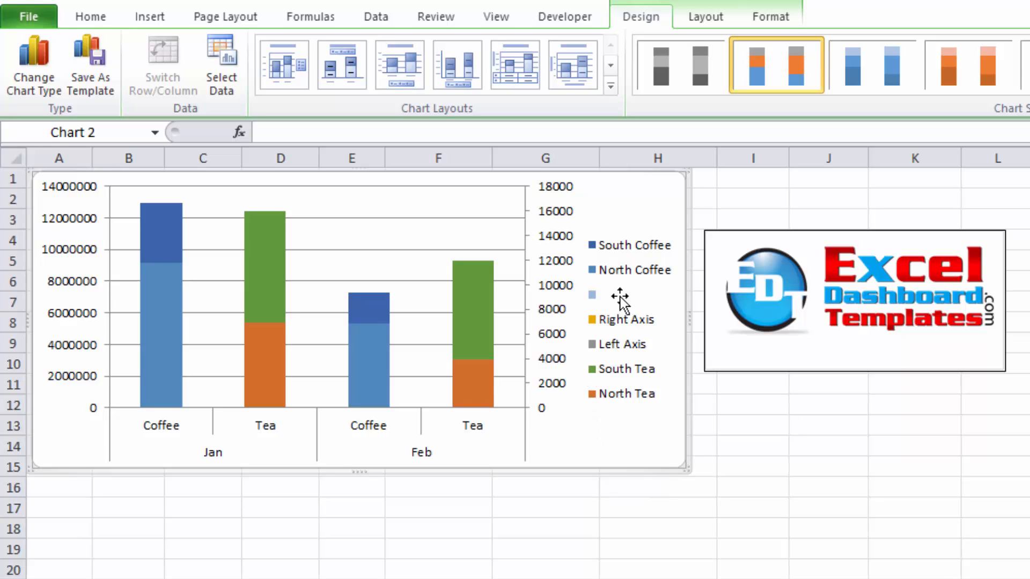
{"action": "mouse_move", "coordinate": [640, 355]}
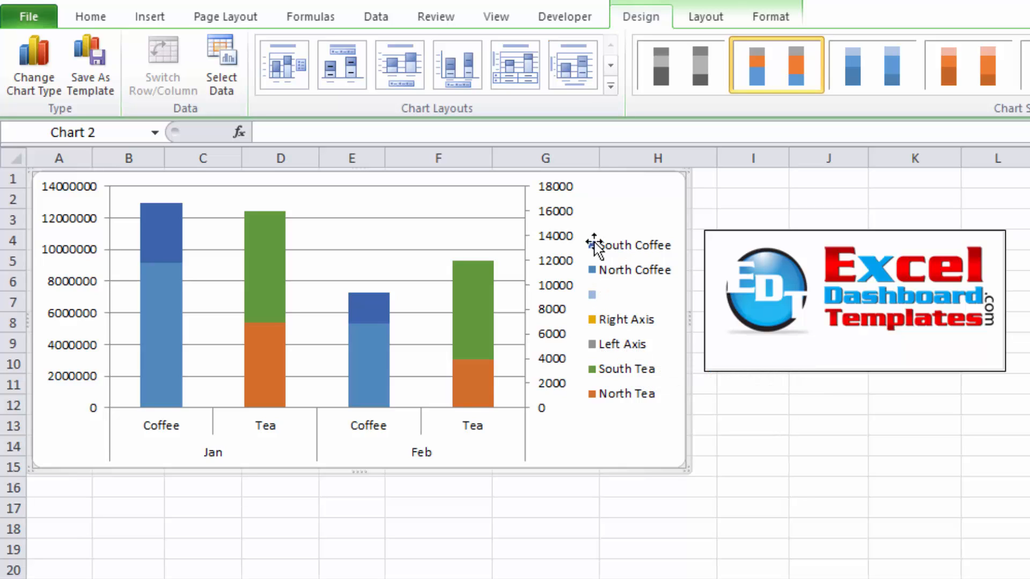
{"action": "mouse_move", "coordinate": [616, 346]}
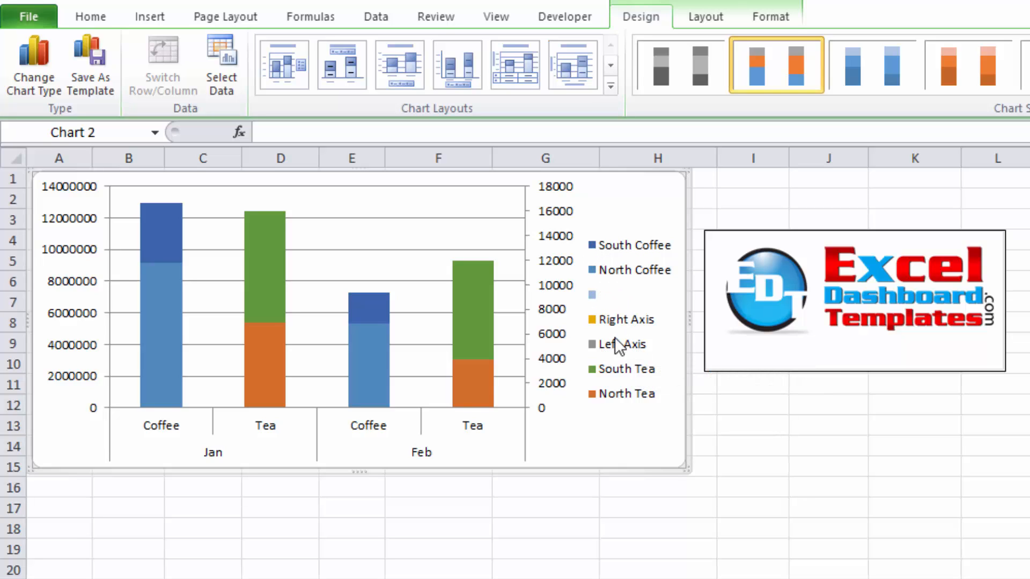
{"action": "mouse_move", "coordinate": [616, 345]}
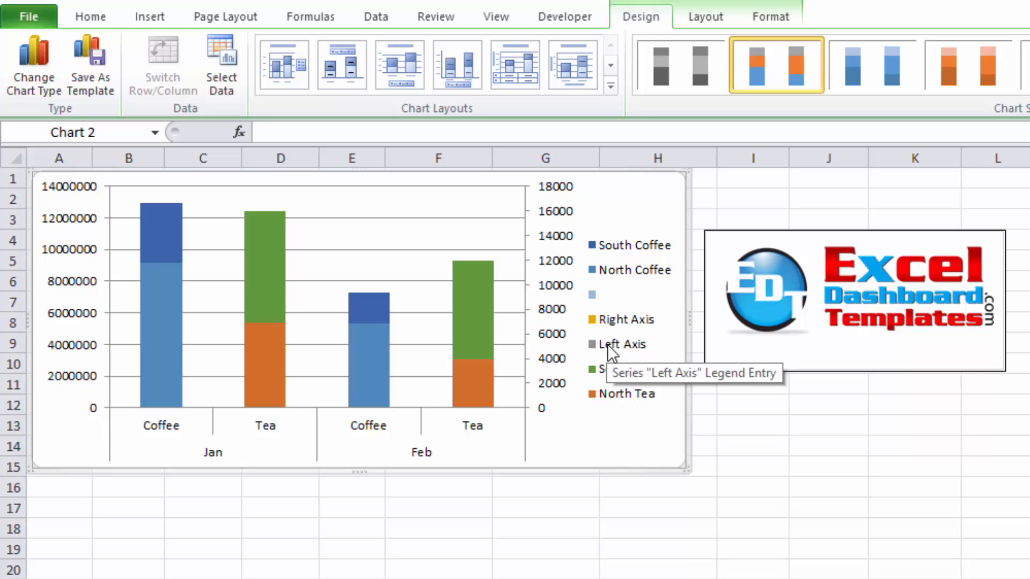
{"action": "mouse_move", "coordinate": [646, 353]}
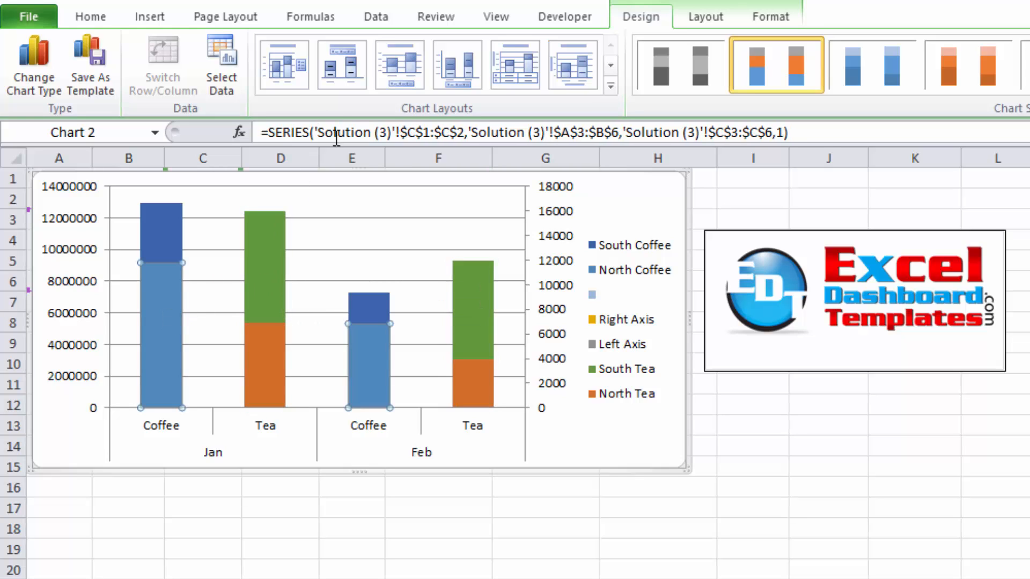
{"action": "mouse_move", "coordinate": [335, 132]}
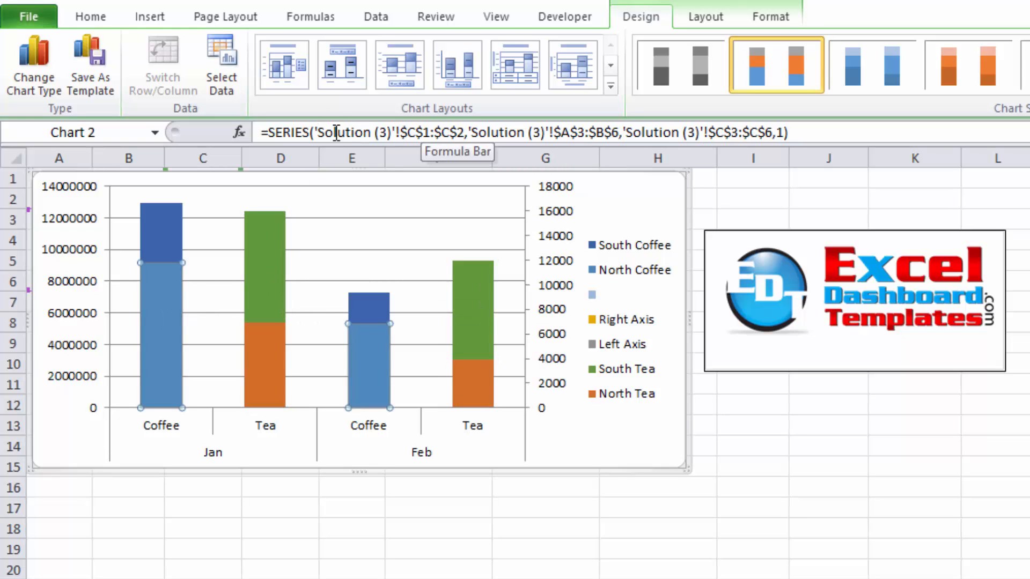
{"action": "mouse_move", "coordinate": [276, 344]}
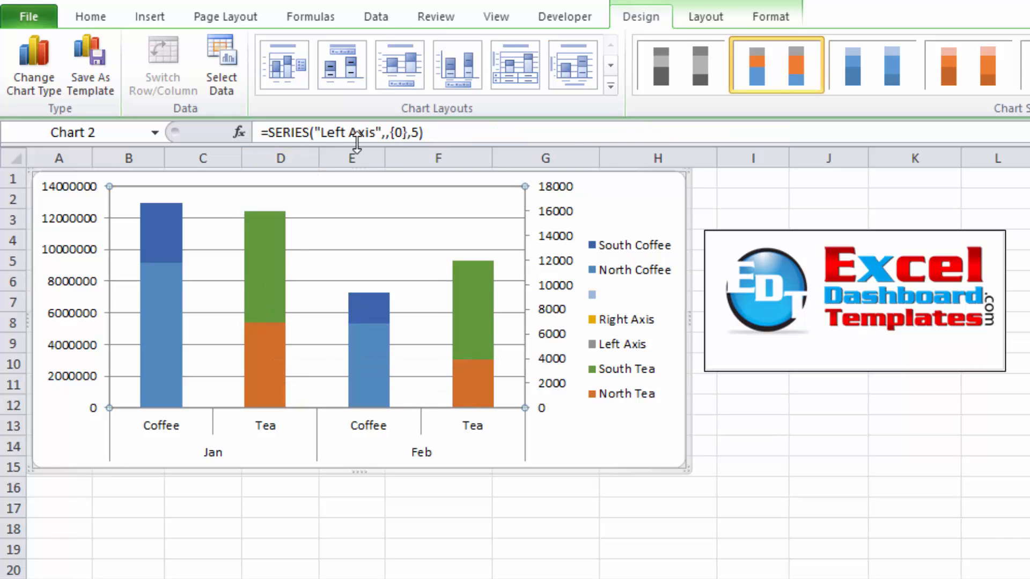
{"action": "mouse_move", "coordinate": [365, 230]}
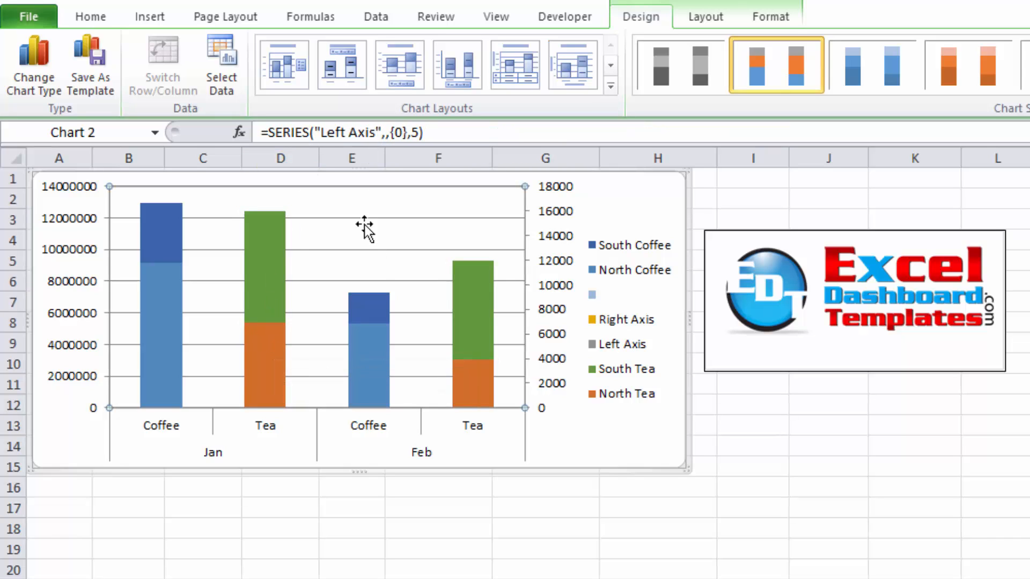
{"action": "mouse_move", "coordinate": [374, 256]}
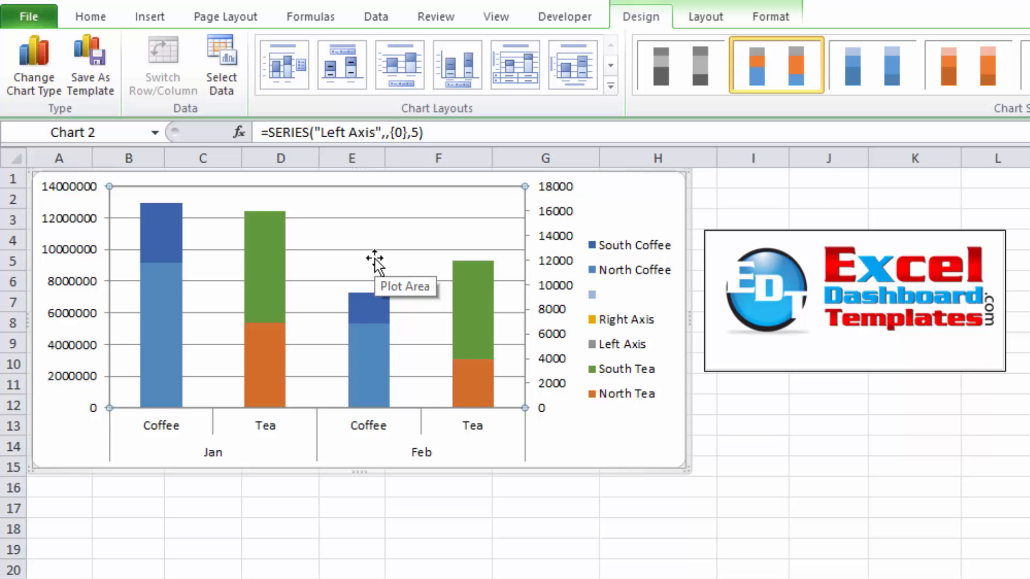
{"action": "mouse_move", "coordinate": [348, 347]}
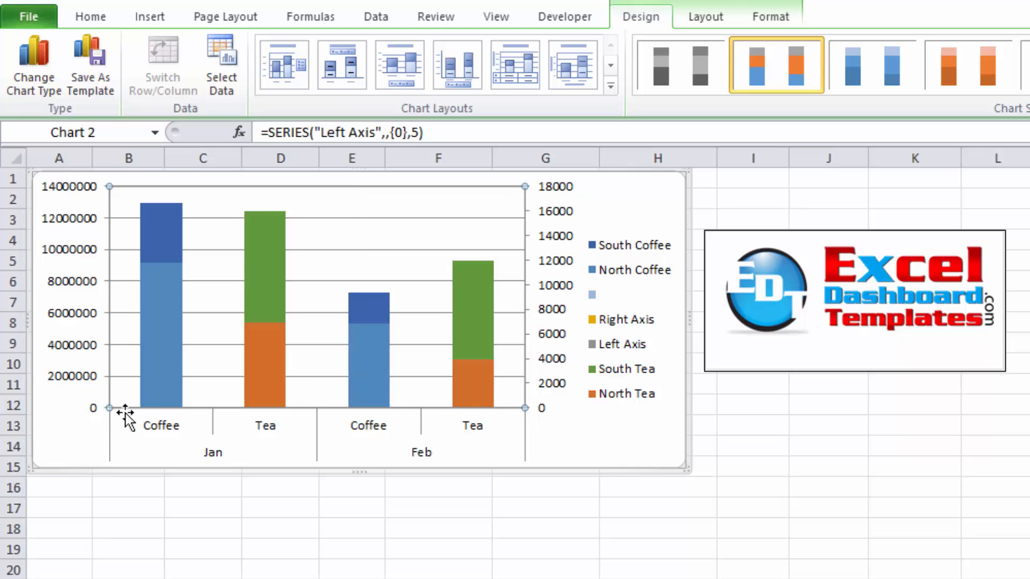
{"action": "mouse_move", "coordinate": [344, 147]}
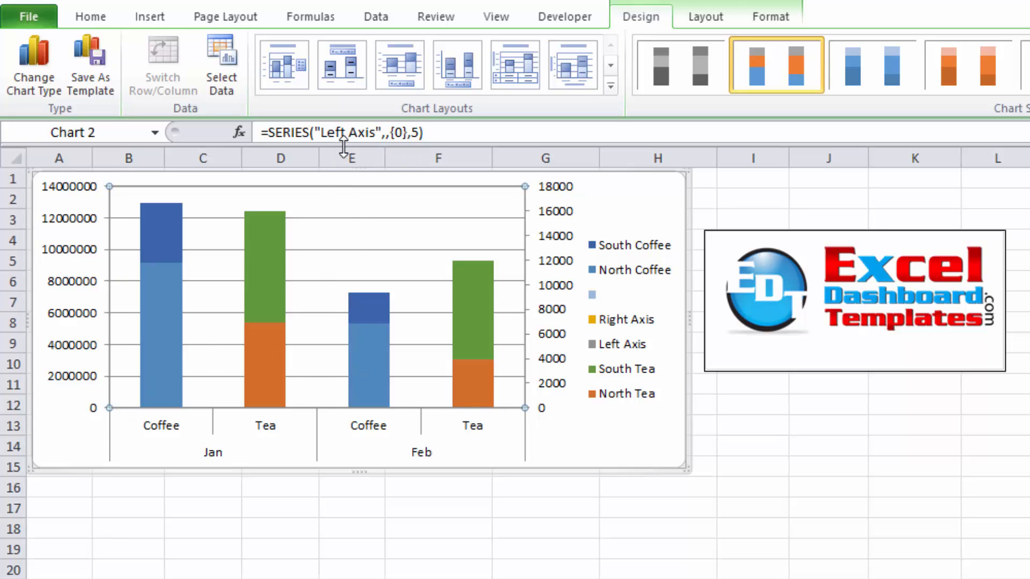
{"action": "mouse_move", "coordinate": [334, 322]}
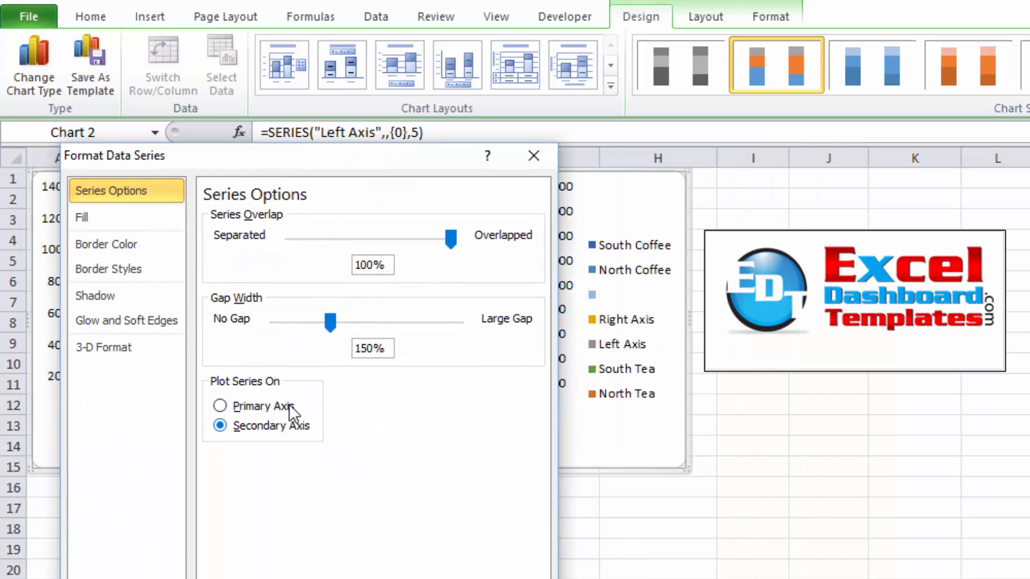
{"action": "mouse_move", "coordinate": [650, 396]}
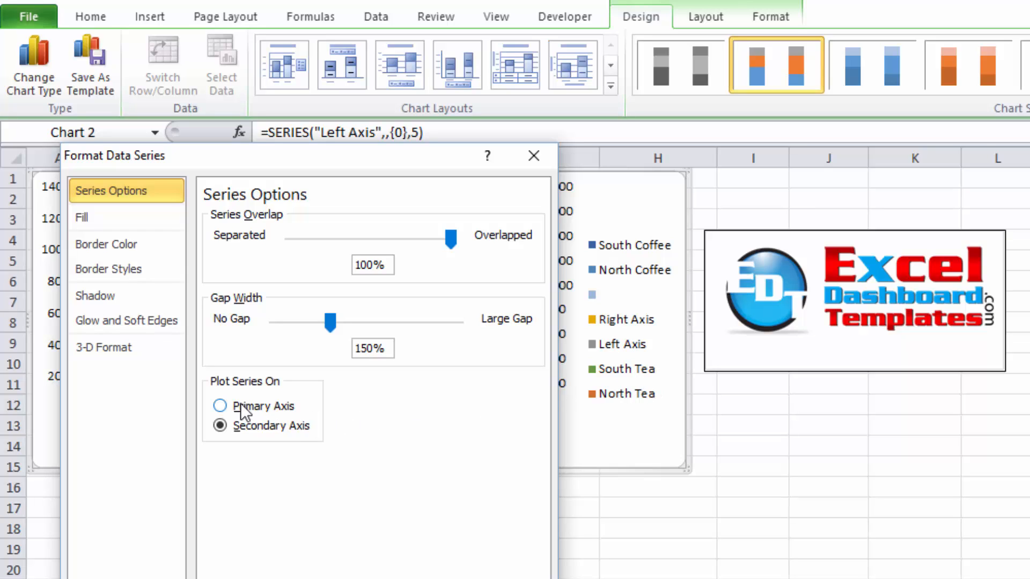
Set Plot Series On to Primary Axis for the Left Axis series
{"action": "left_click", "coordinate": [220, 406]}
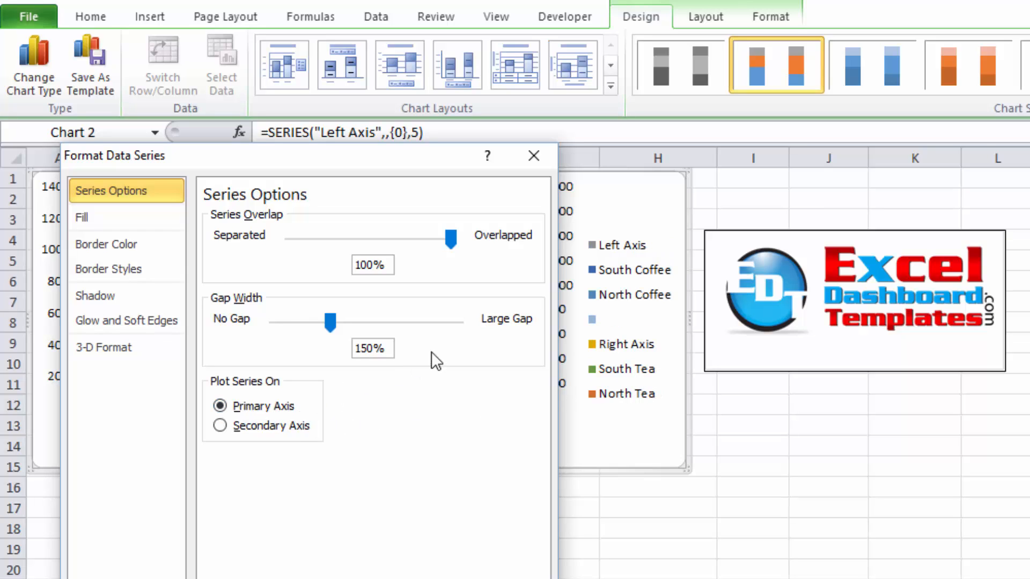
{"action": "mouse_move", "coordinate": [616, 257]}
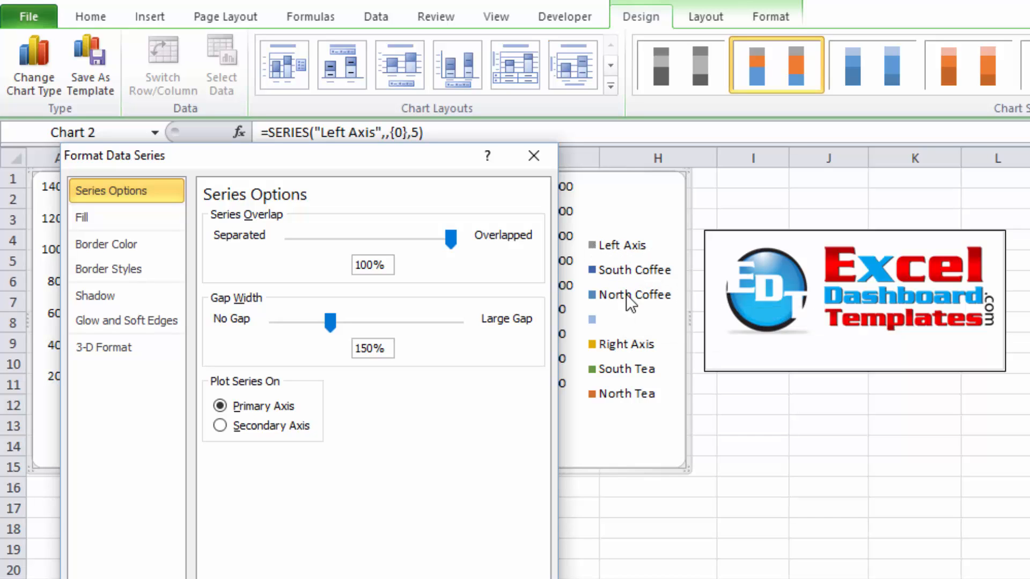
{"action": "mouse_move", "coordinate": [634, 326]}
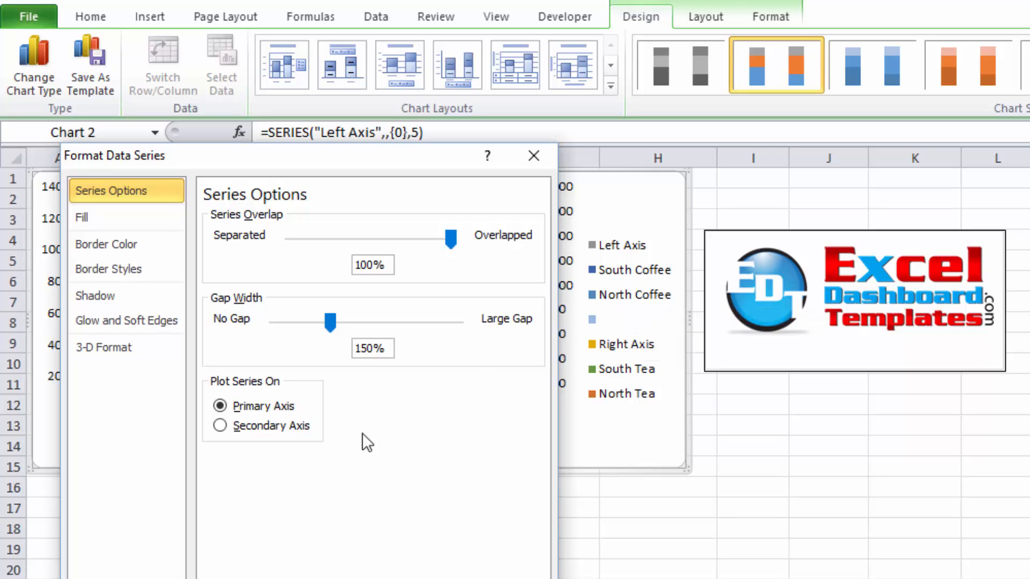
{"action": "mouse_move", "coordinate": [587, 248]}
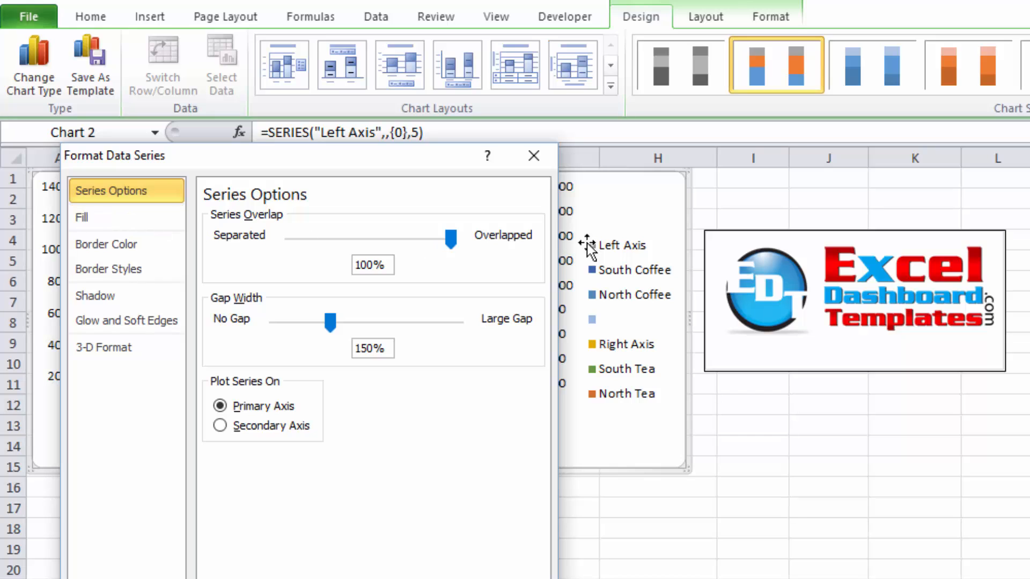
{"action": "mouse_move", "coordinate": [360, 250]}
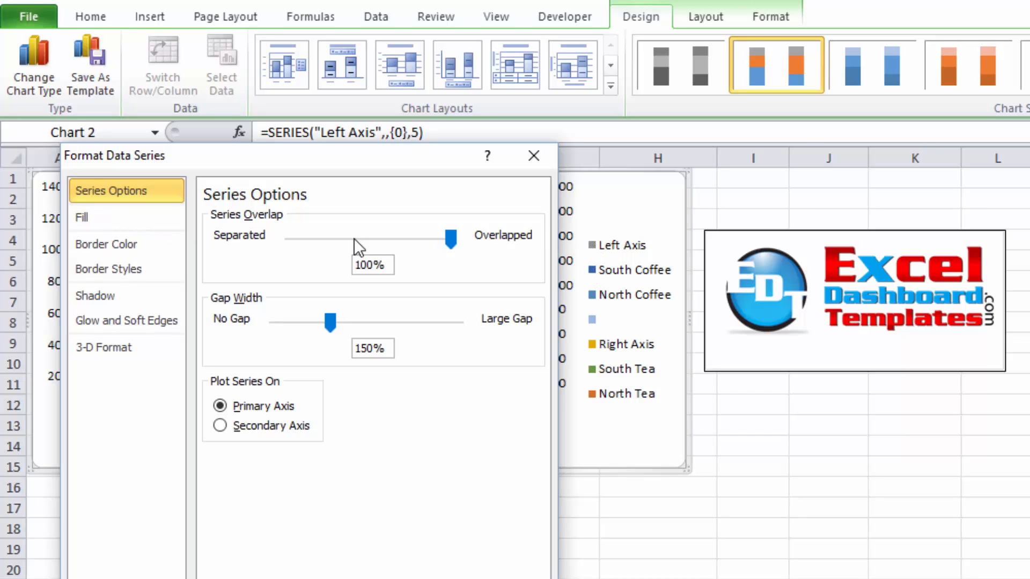
Give the Left Axis series No fill so its legend entry shows only the heading text
{"action": "left_click", "coordinate": [82, 218]}
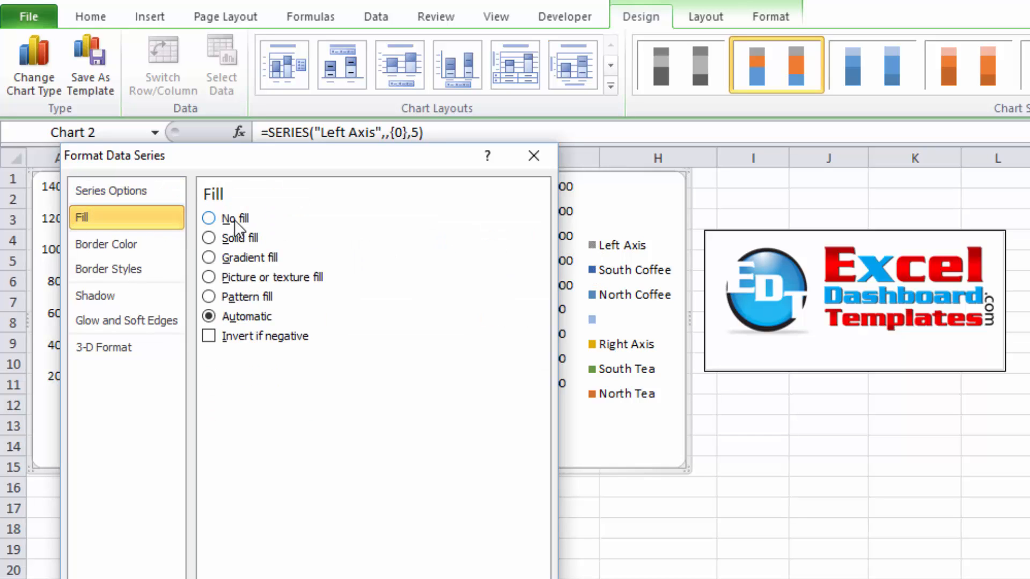
{"action": "left_click", "coordinate": [208, 217]}
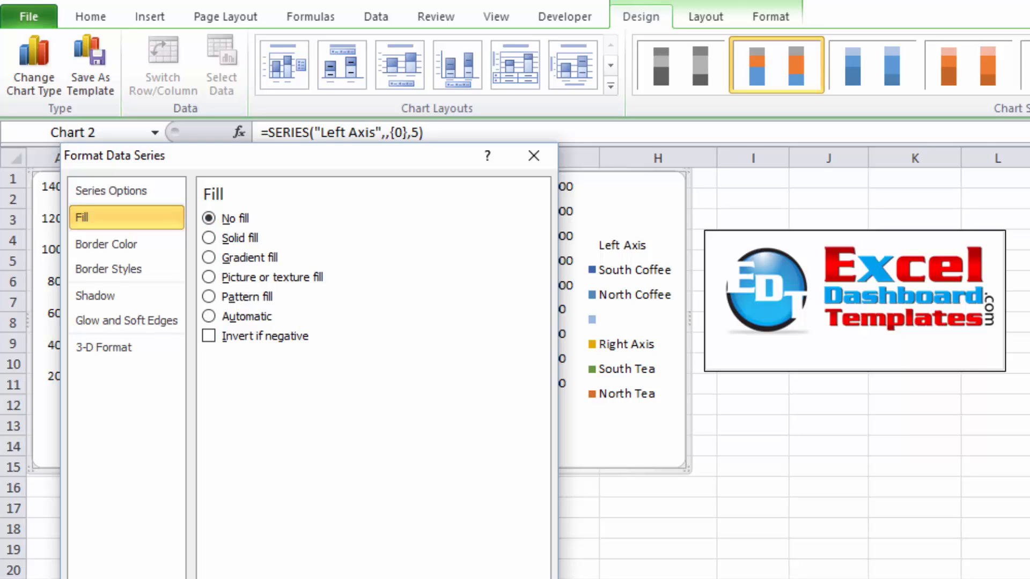
{"action": "left_click", "coordinate": [533, 155]}
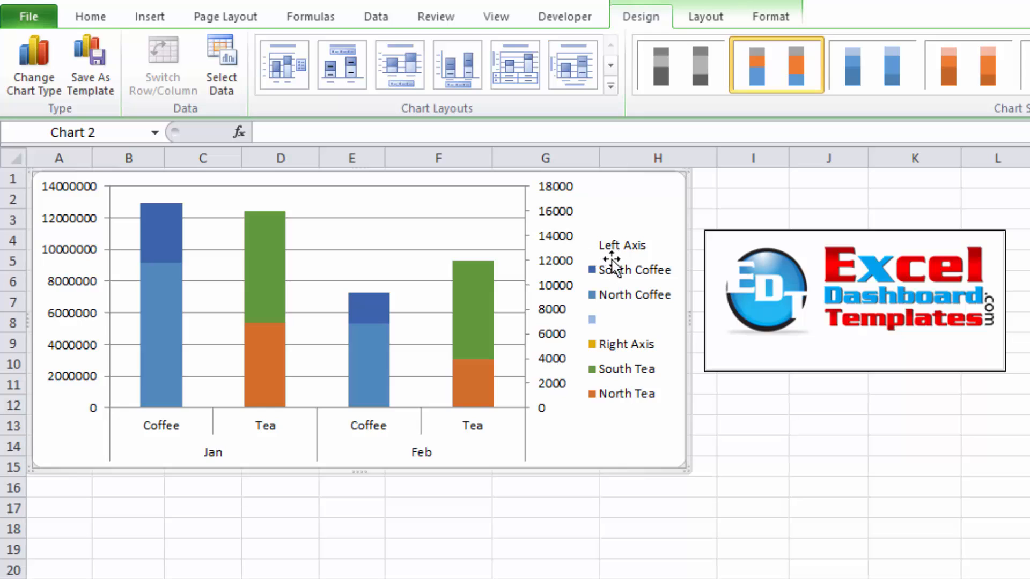
{"action": "mouse_move", "coordinate": [263, 260]}
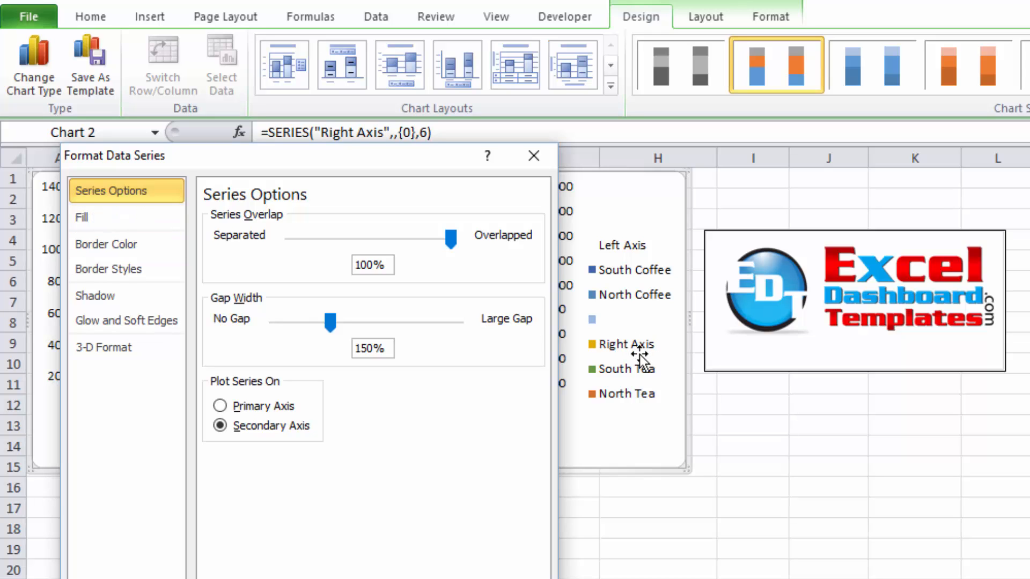
Give the Right Axis series No fill so it reads as a plain legend heading
{"action": "left_click", "coordinate": [82, 218]}
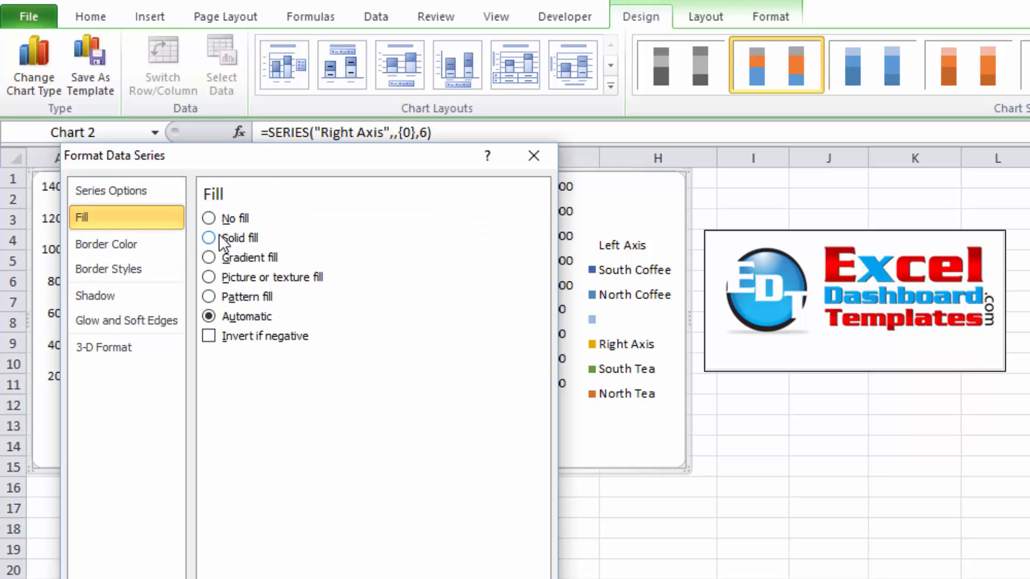
{"action": "left_click", "coordinate": [208, 218]}
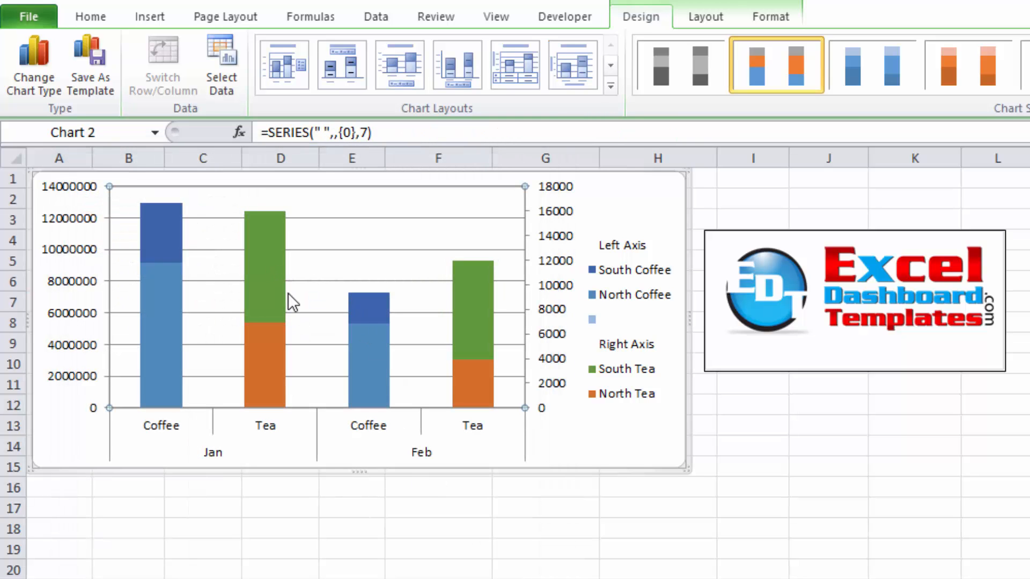
{"action": "mouse_move", "coordinate": [326, 133]}
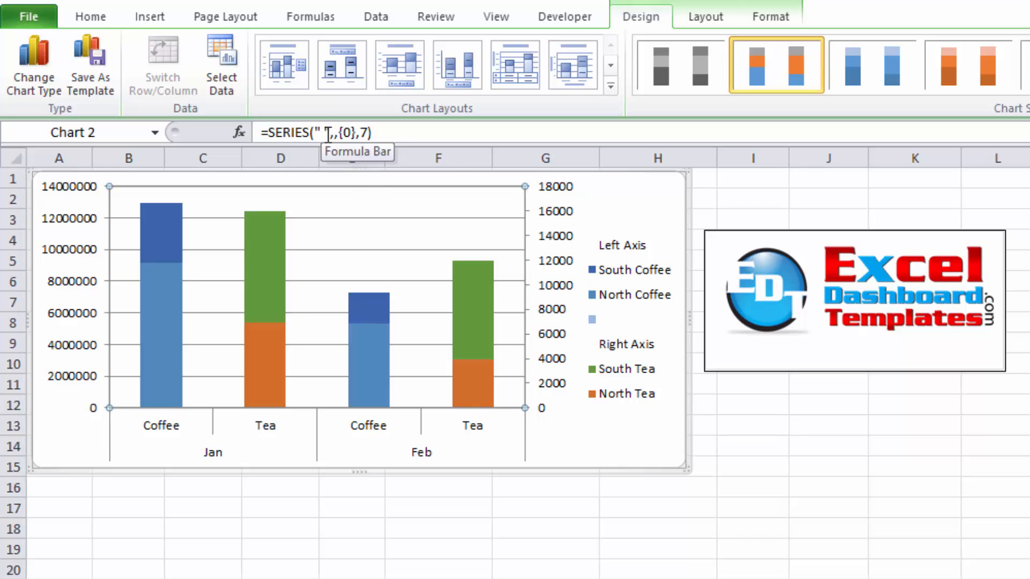
{"action": "mouse_move", "coordinate": [296, 313]}
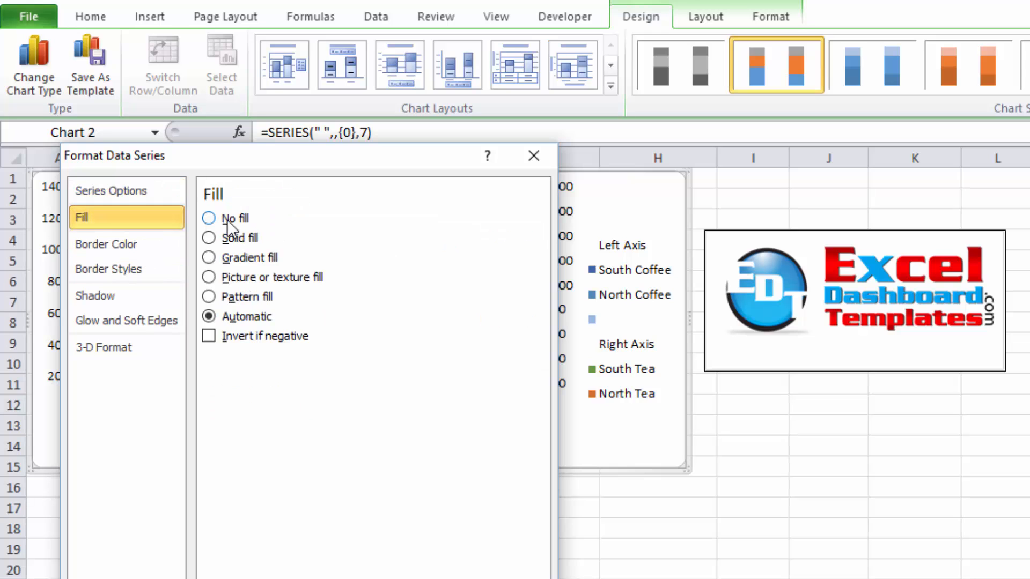
Give the blank spacer series No fill, leaving an empty gap between the legend groups
{"action": "left_click", "coordinate": [533, 155]}
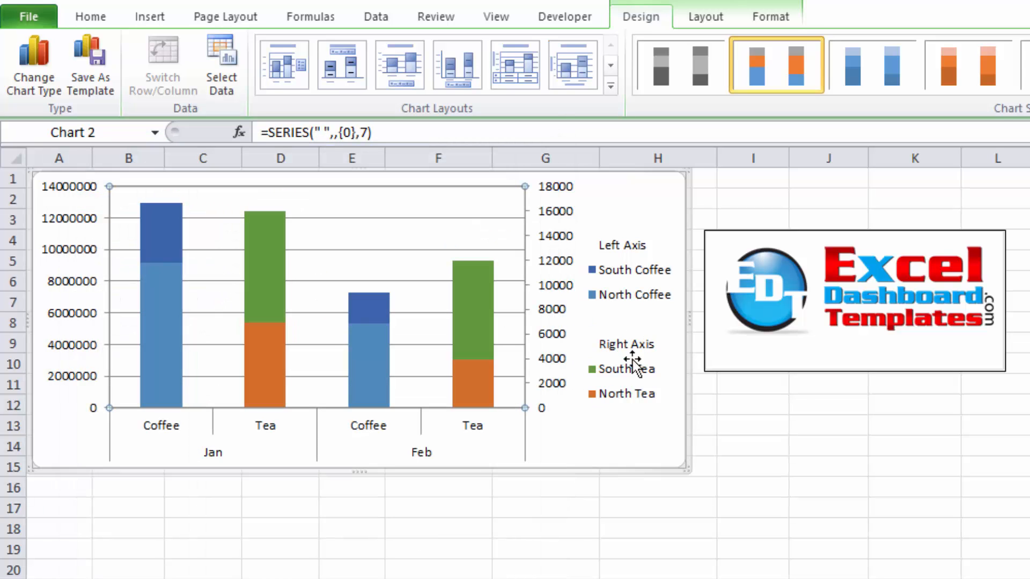
{"action": "mouse_move", "coordinate": [591, 358]}
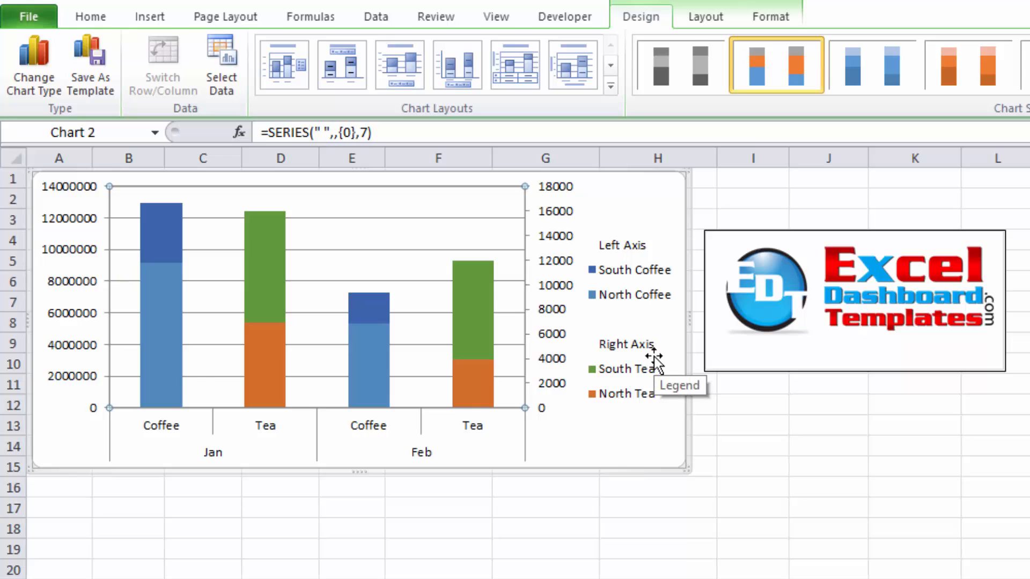
{"action": "mouse_move", "coordinate": [601, 328]}
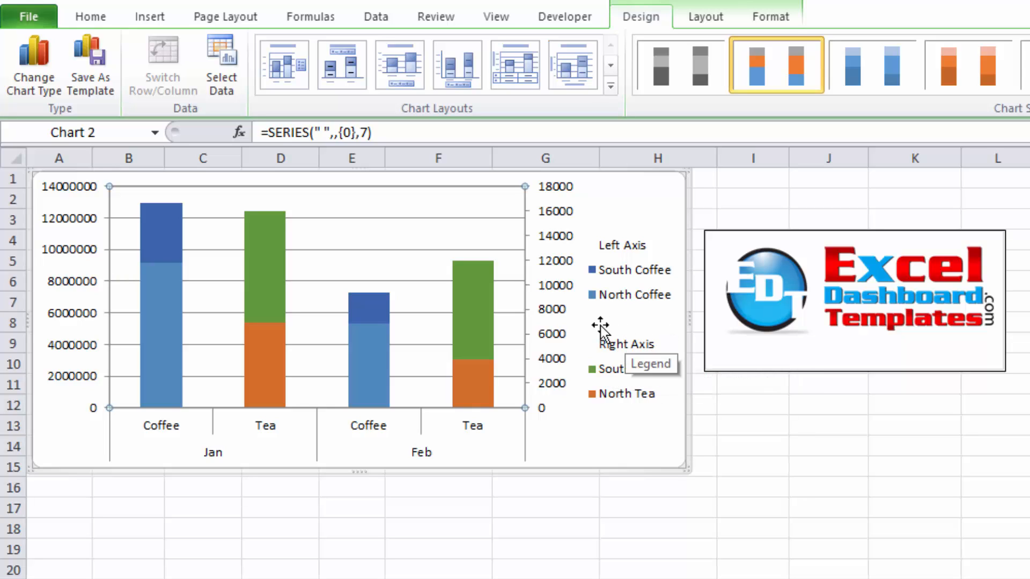
{"action": "mouse_move", "coordinate": [601, 328]}
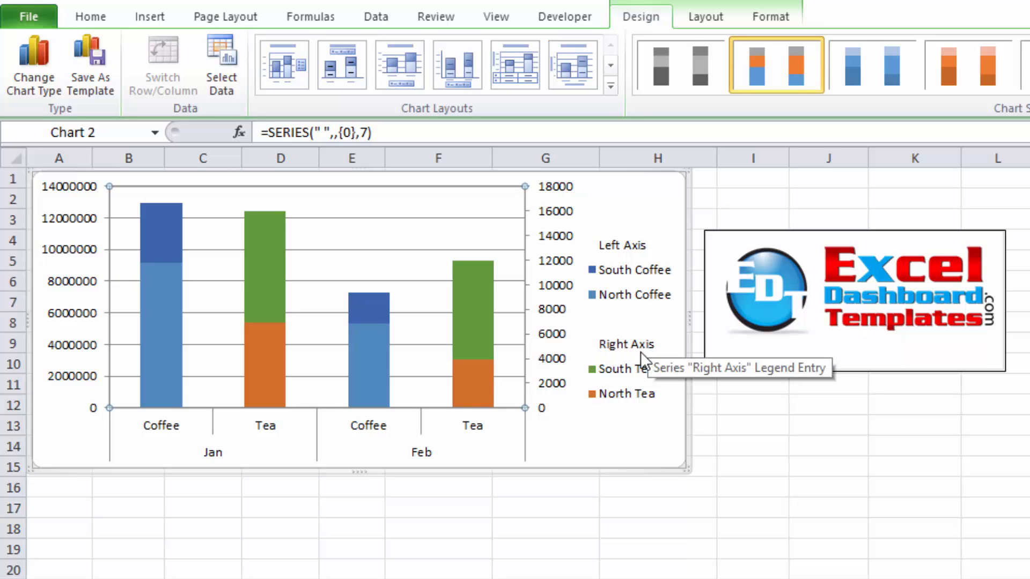
{"action": "mouse_move", "coordinate": [649, 370]}
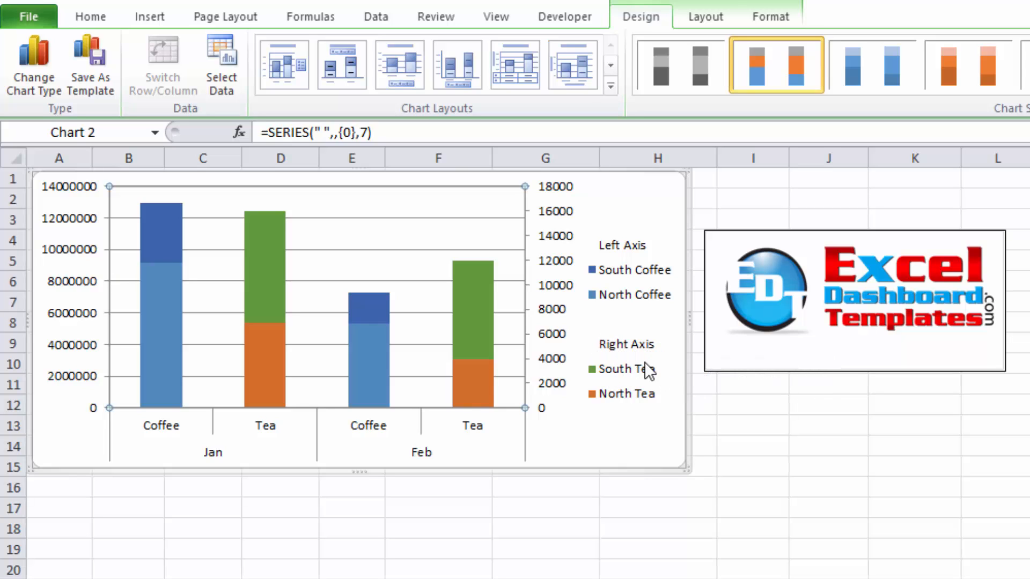
{"action": "mouse_move", "coordinate": [572, 63]}
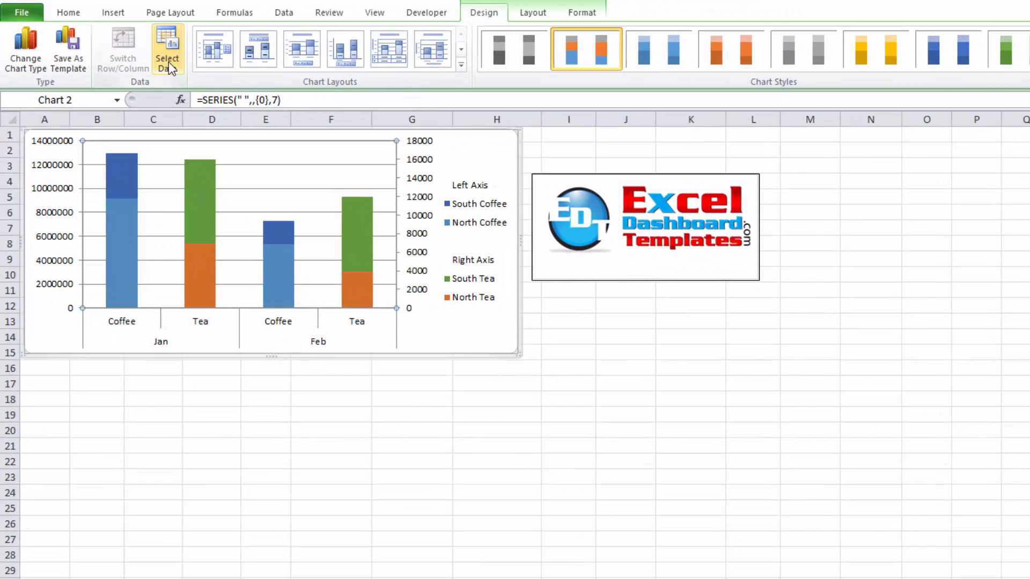
{"action": "left_click", "coordinate": [167, 50]}
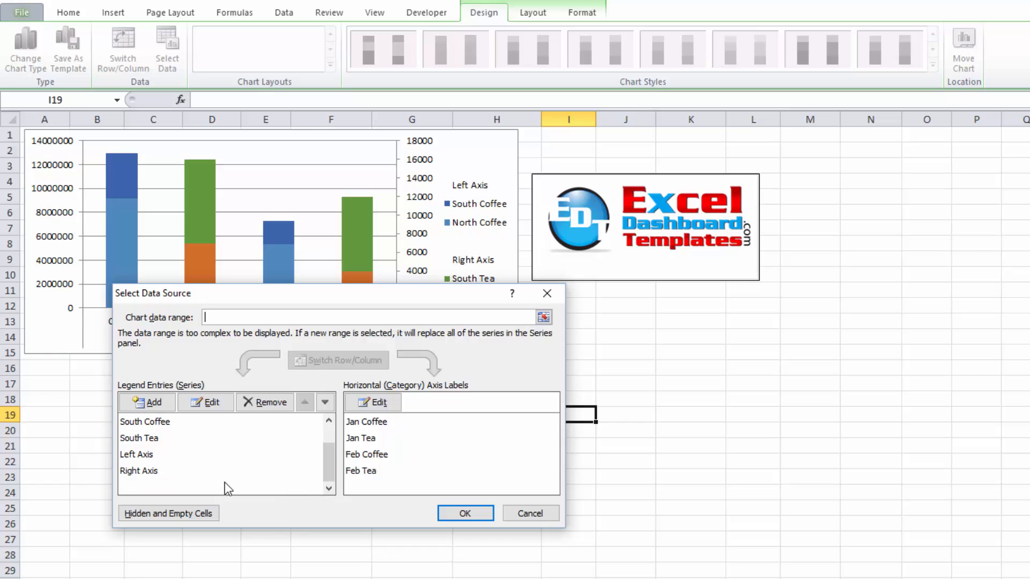
{"action": "left_click", "coordinate": [151, 487]}
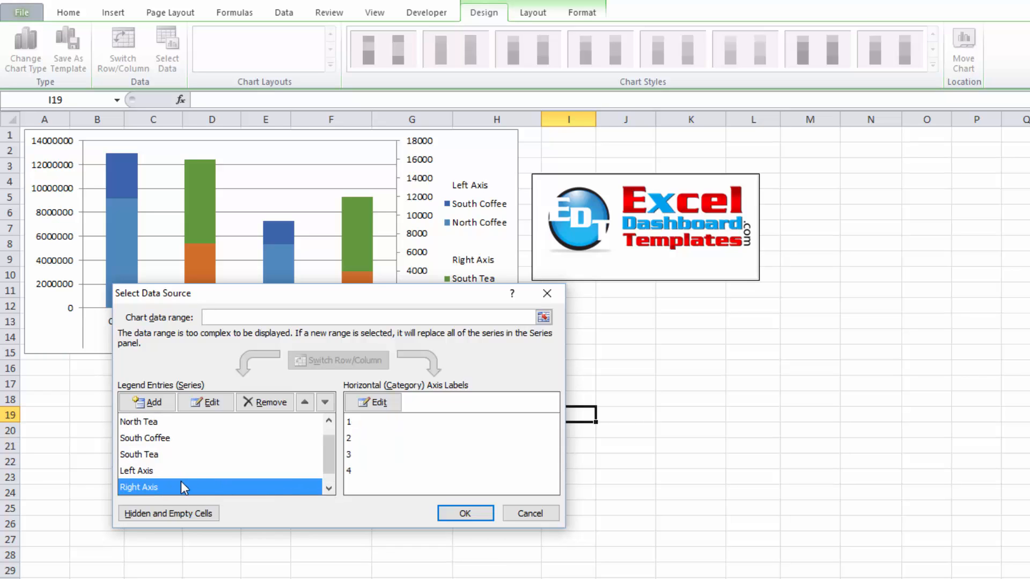
{"action": "left_click", "coordinate": [328, 422]}
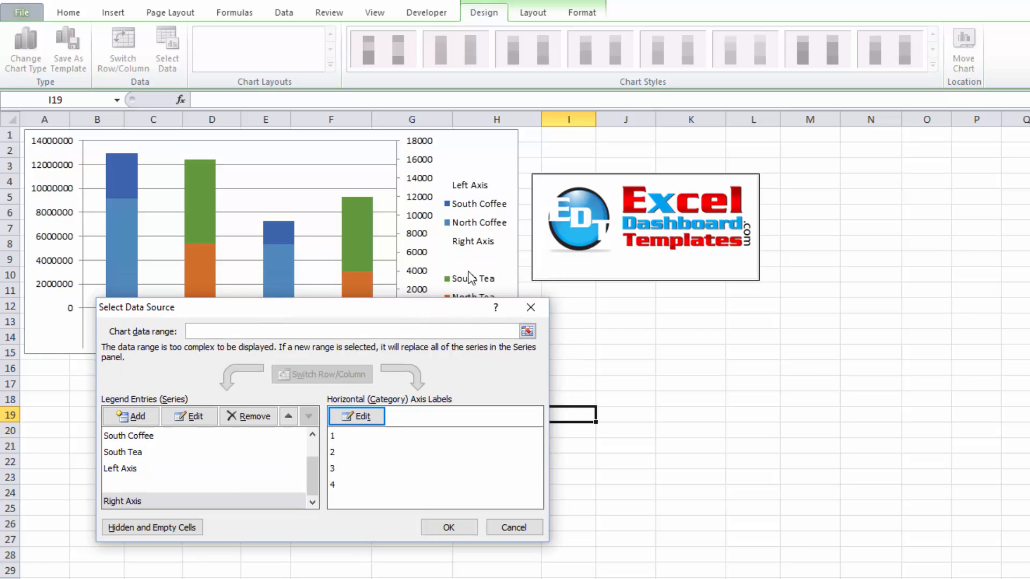
{"action": "left_click", "coordinate": [287, 416]}
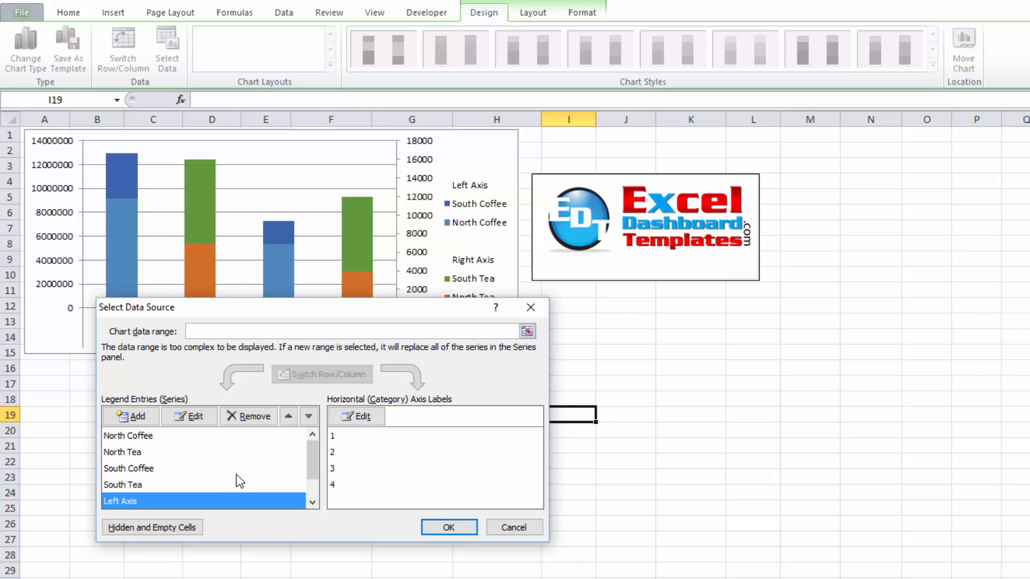
{"action": "left_click", "coordinate": [312, 501]}
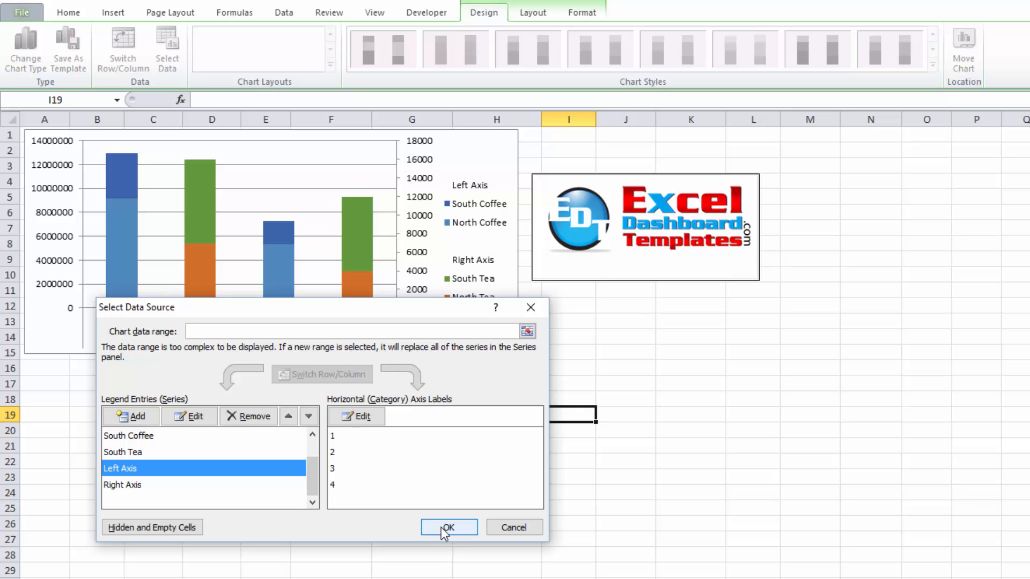
{"action": "left_click", "coordinate": [448, 528]}
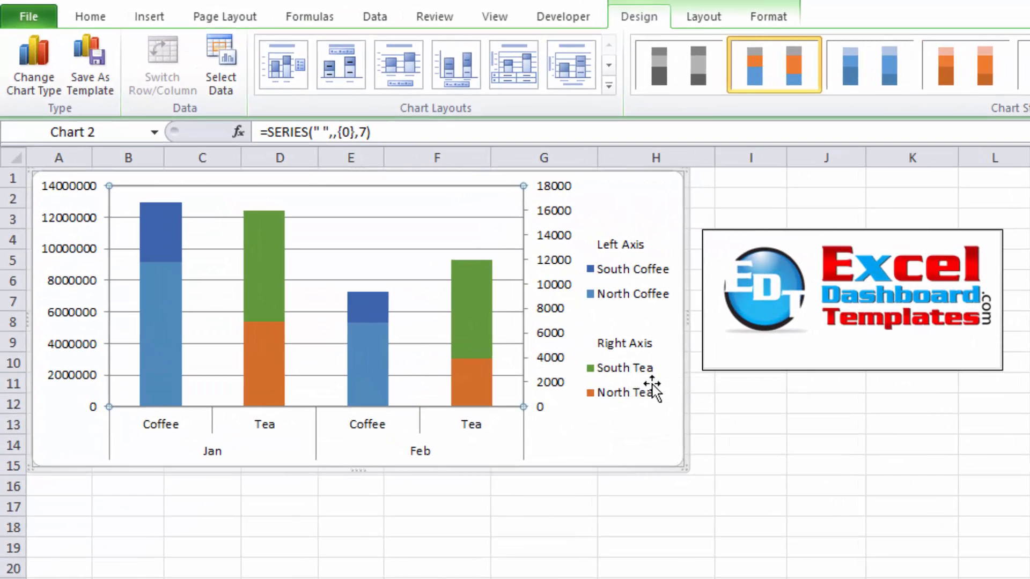
{"action": "left_click", "coordinate": [751, 403]}
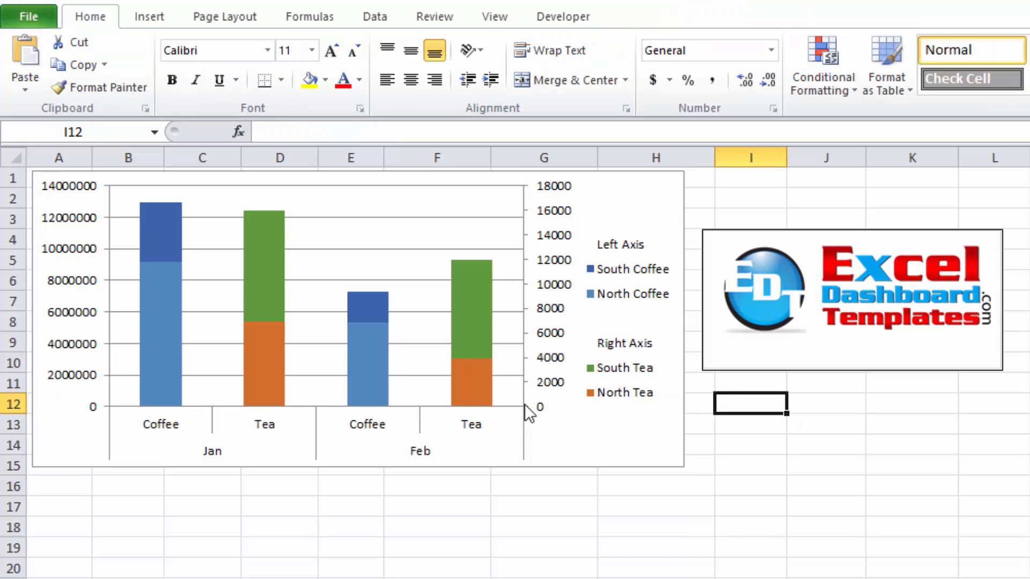
{"action": "mouse_move", "coordinate": [615, 383]}
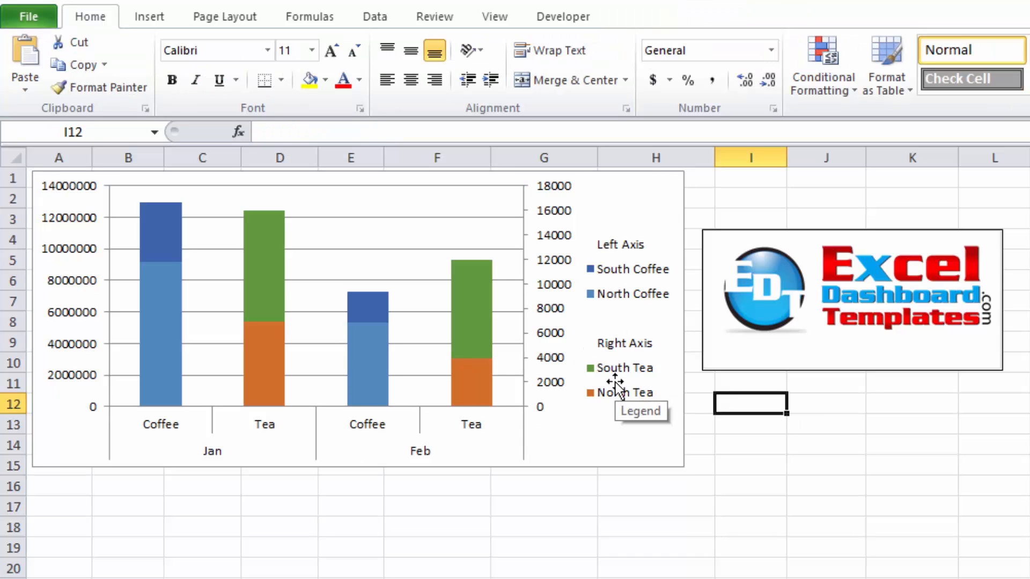
{"action": "mouse_move", "coordinate": [580, 335]}
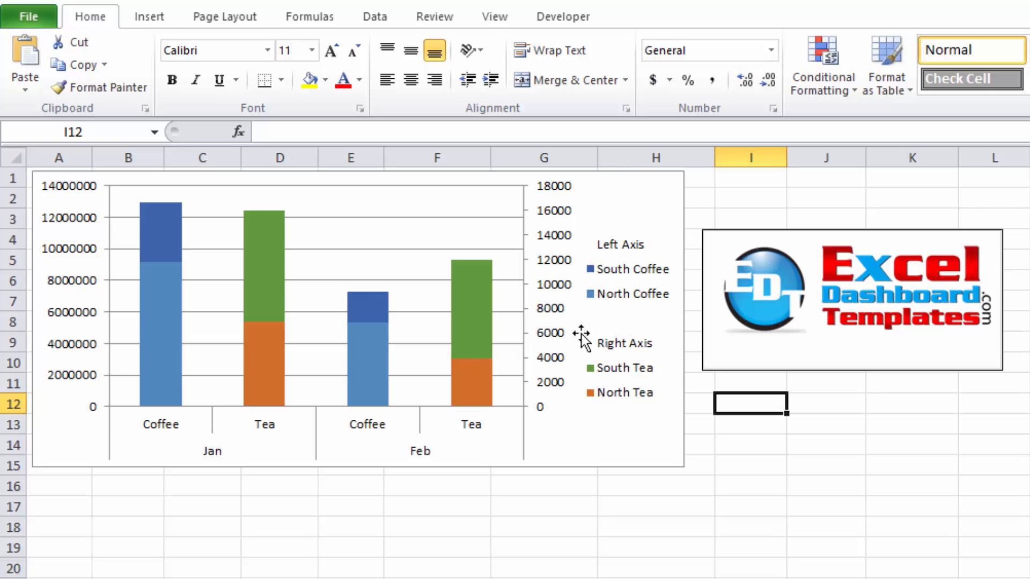
{"action": "mouse_move", "coordinate": [683, 269]}
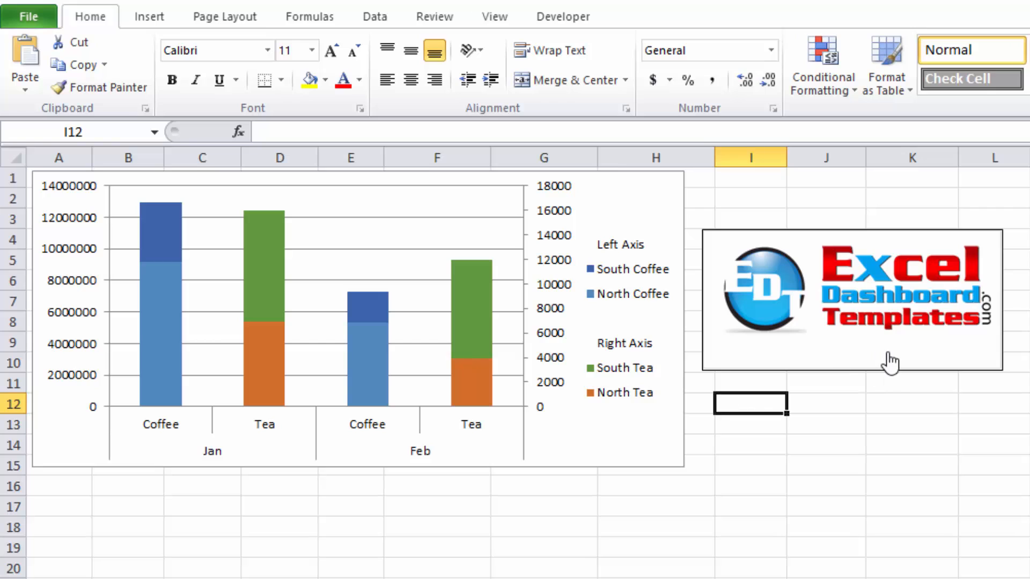
{"action": "mouse_move", "coordinate": [803, 322]}
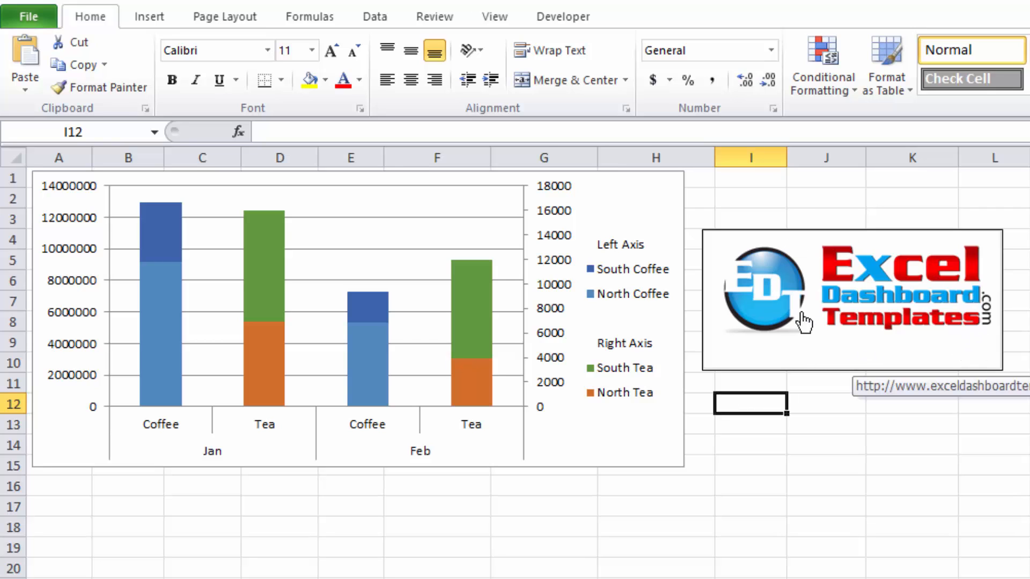
{"action": "mouse_move", "coordinate": [895, 352]}
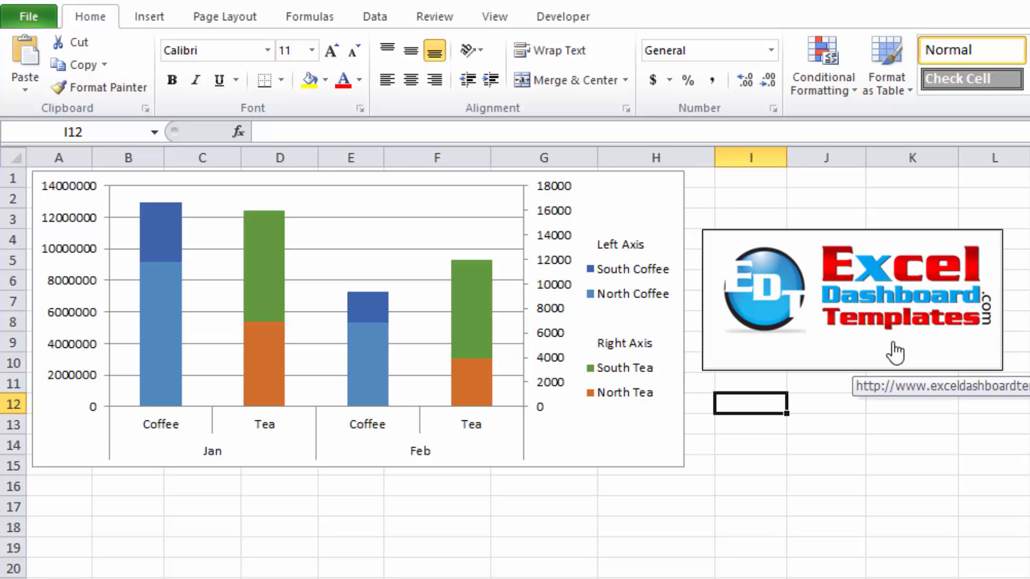
{"action": "mouse_move", "coordinate": [1017, 375]}
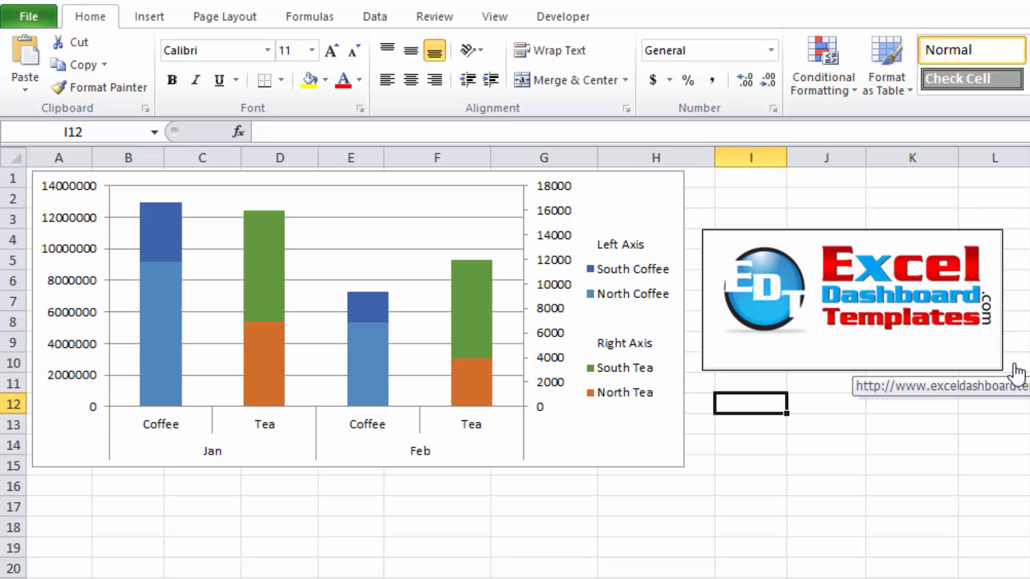
{"action": "mouse_move", "coordinate": [864, 192]}
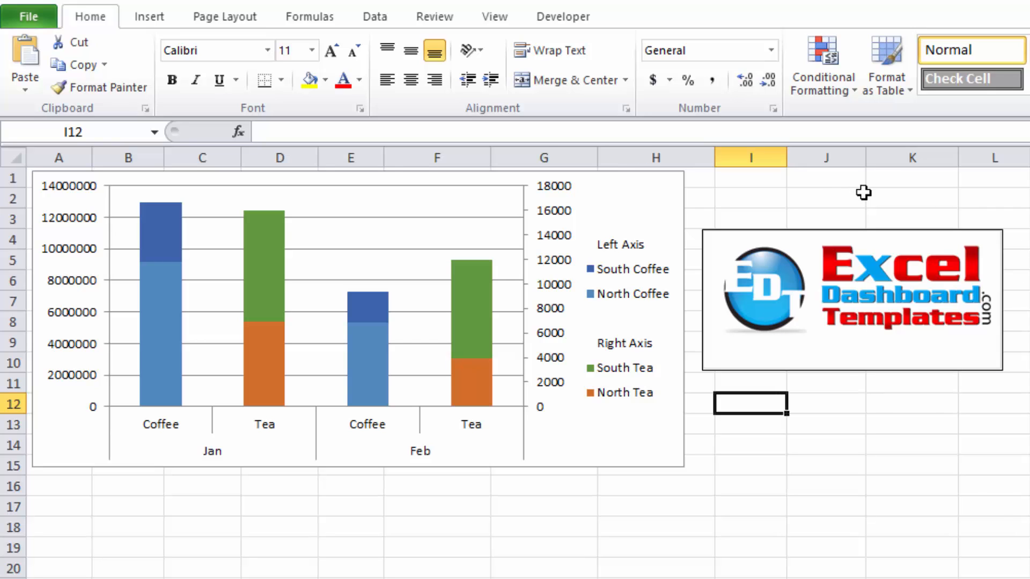